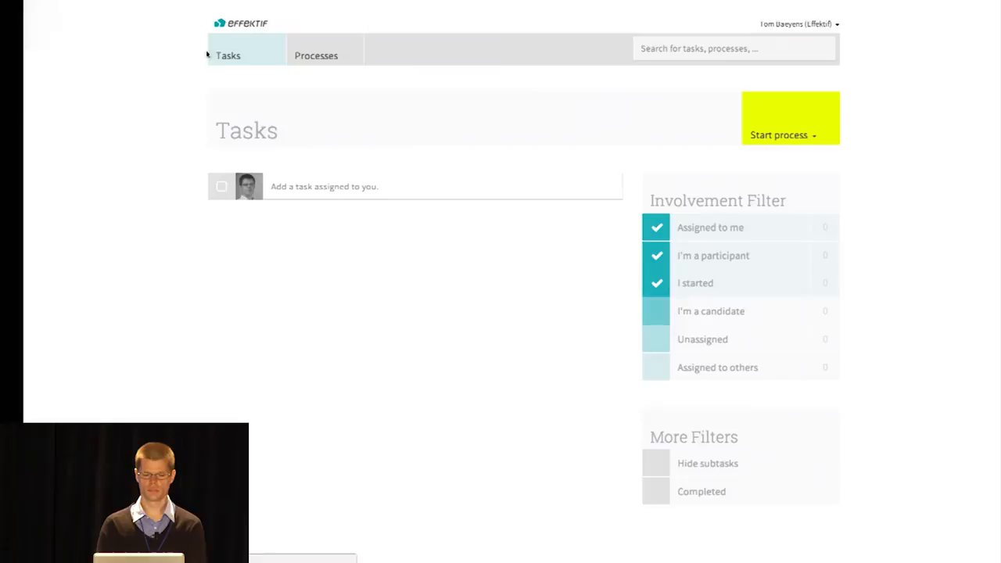
mouse_move(343, 83)
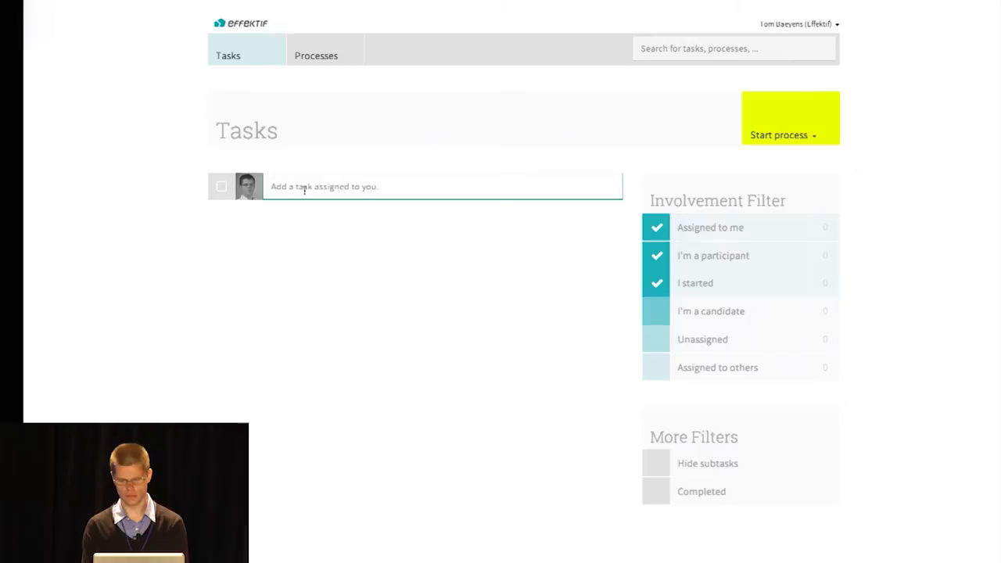
Create a task named 'Hire Joey' assigned to yourself and open it.
text(Hire J)
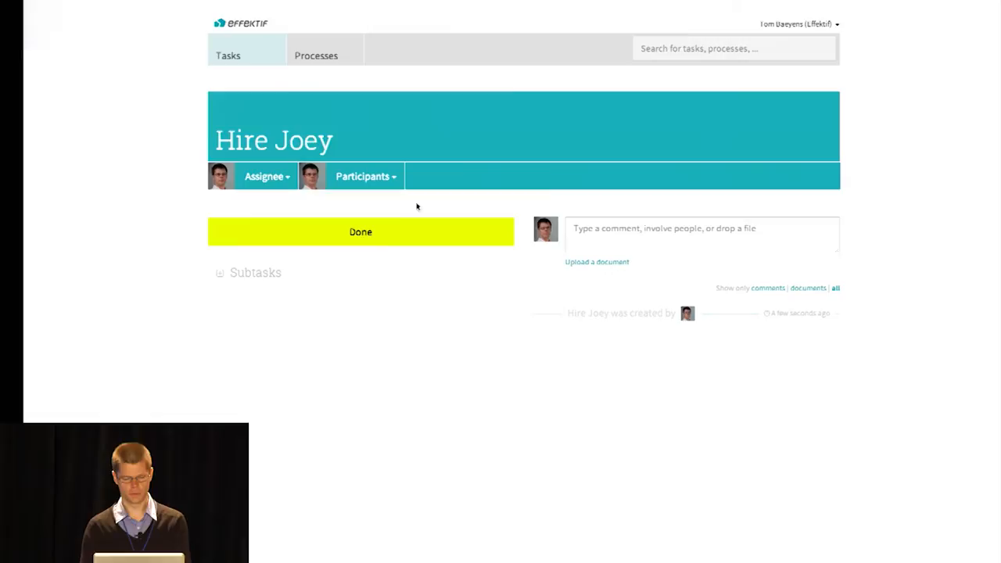
Add subtasks Interview, Contract and Email account to the Hire Joey task.
click(255, 272)
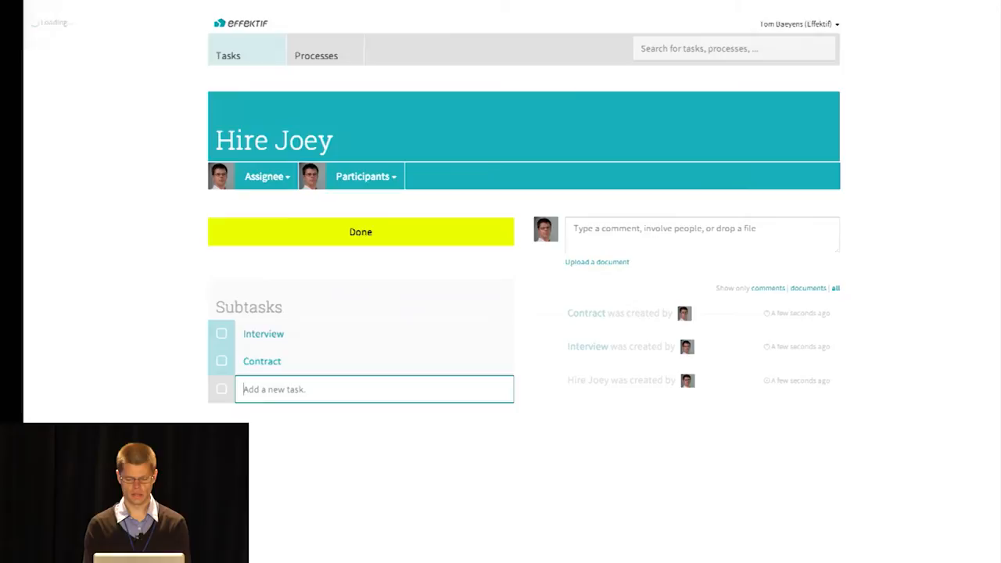
text(Email account)
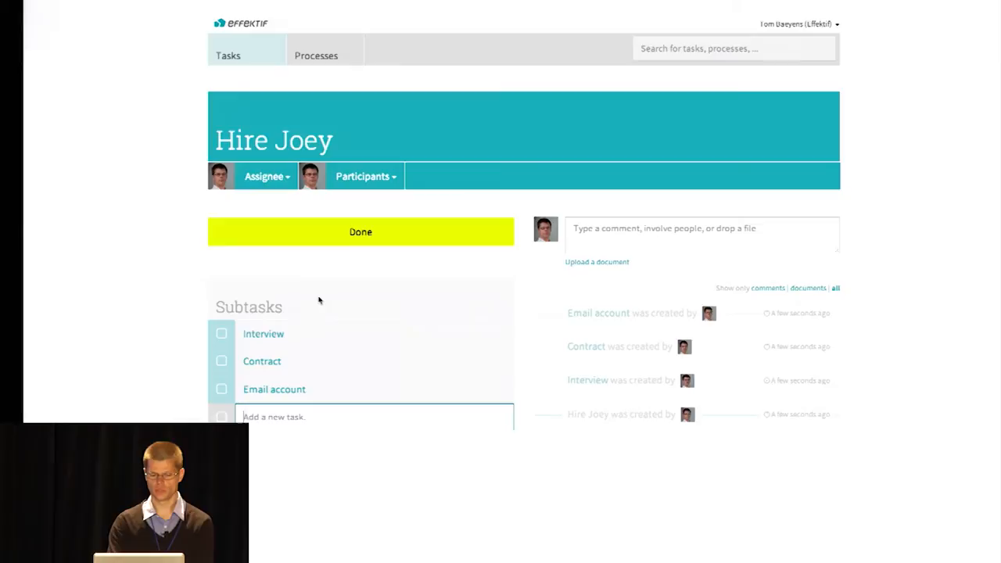
mouse_move(285, 351)
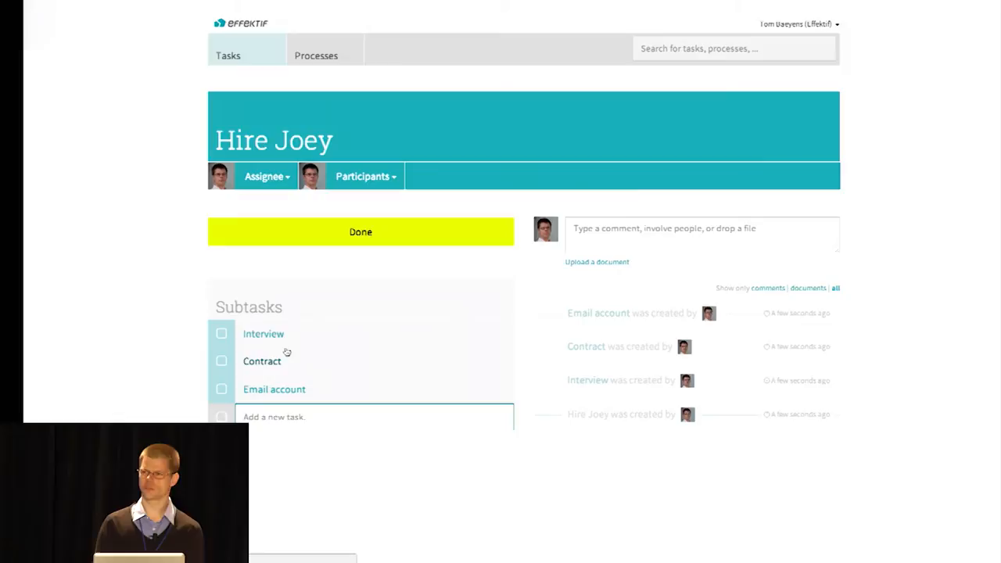
click(263, 334)
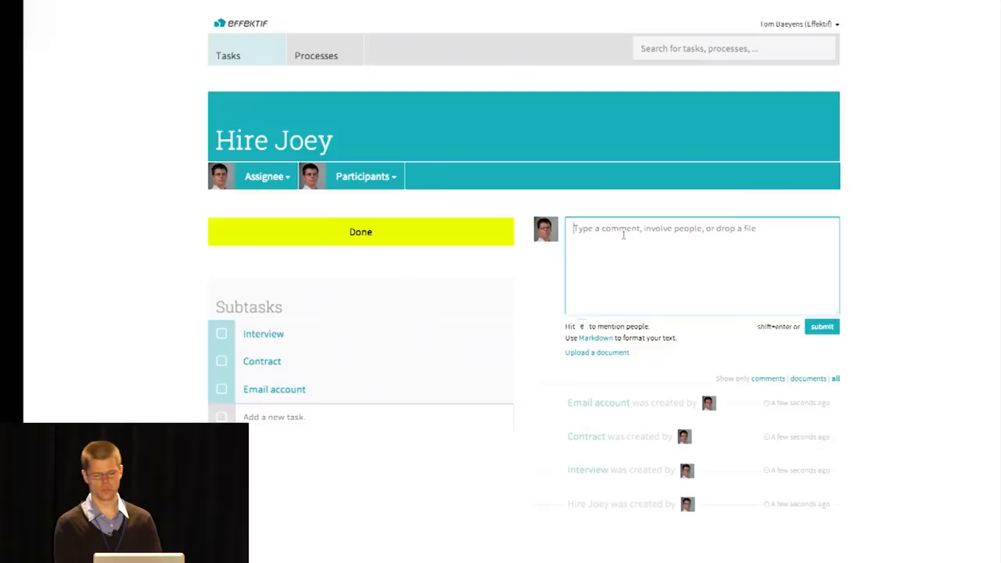
Post a comment on Hire Joey mentioning Mary and asking her to send the contract.
text(@)
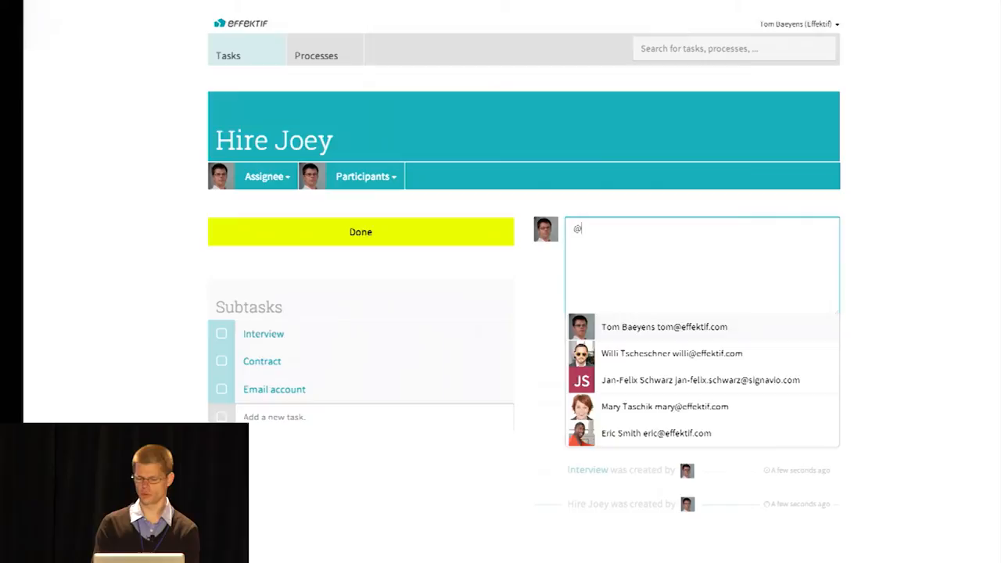
click(664, 407)
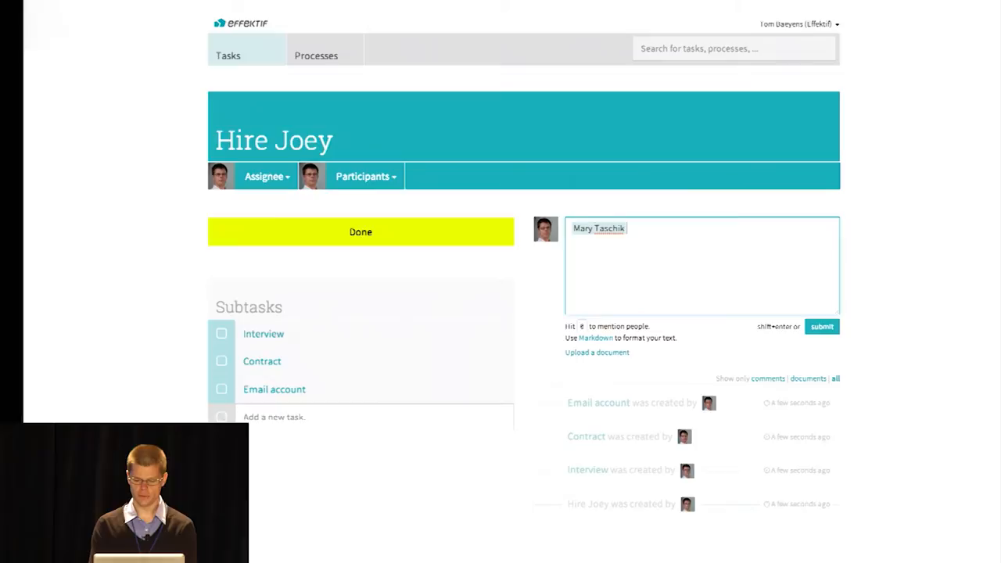
text(Joey said)
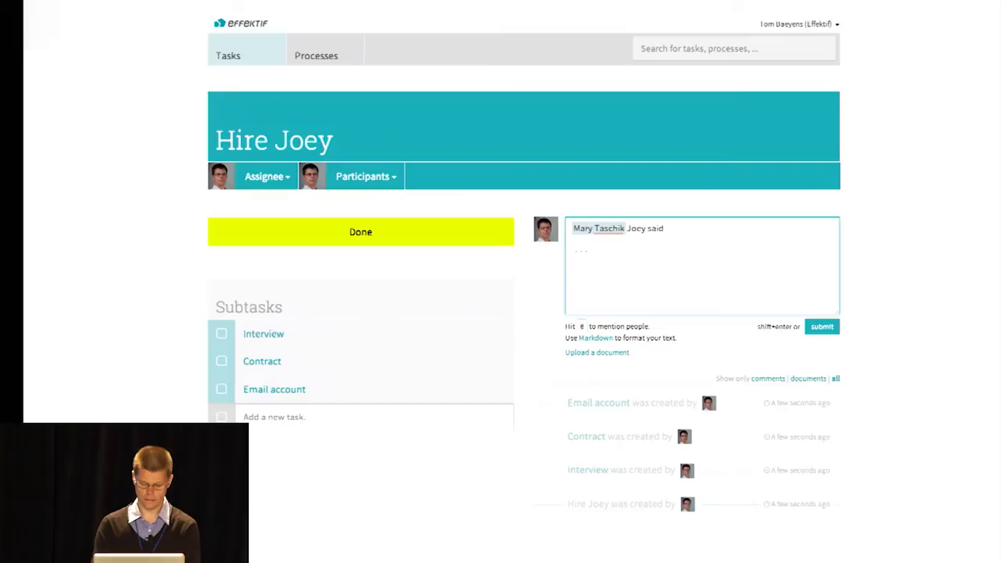
text(Can you send me the contract asap.)
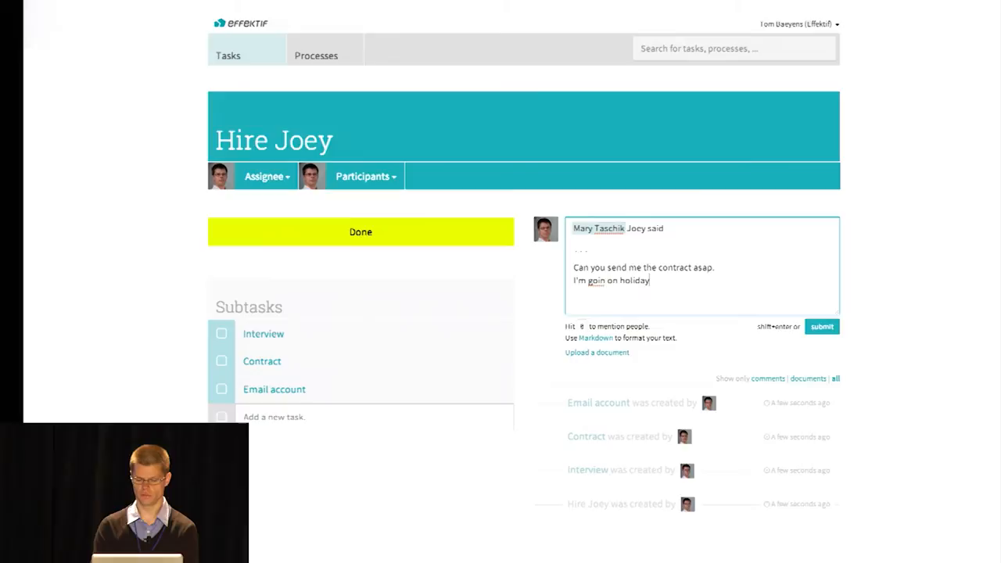
click(821, 326)
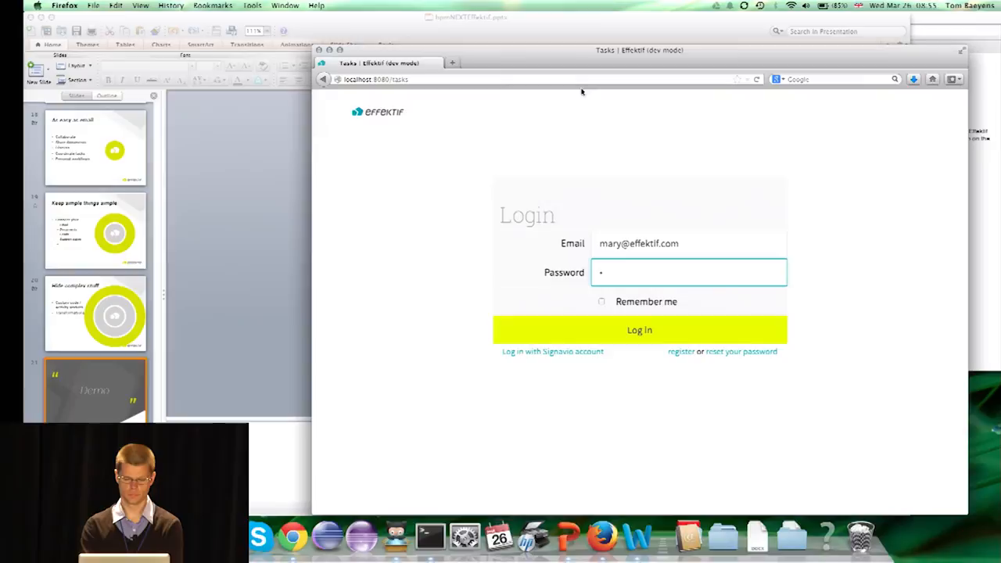
click(639, 329)
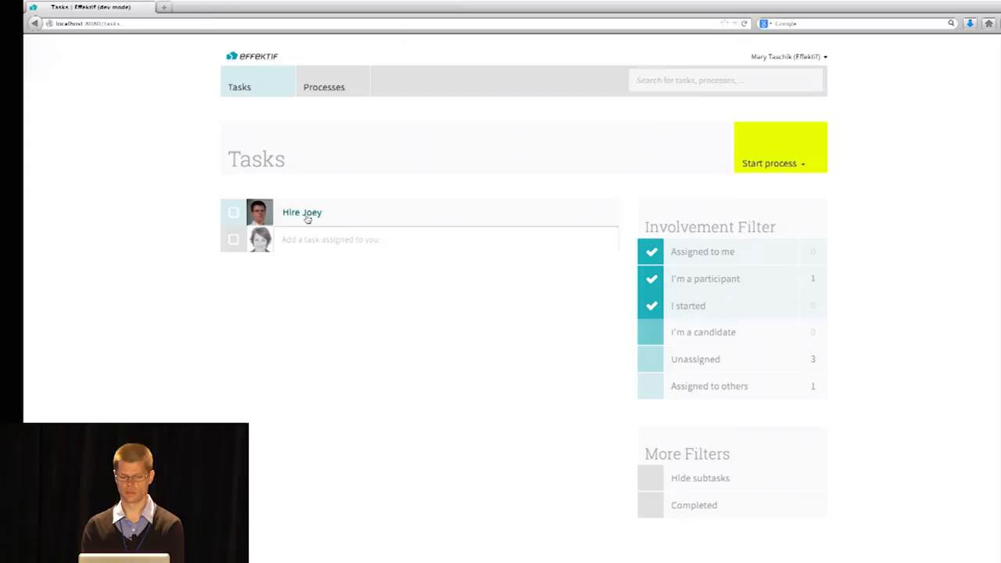
click(302, 212)
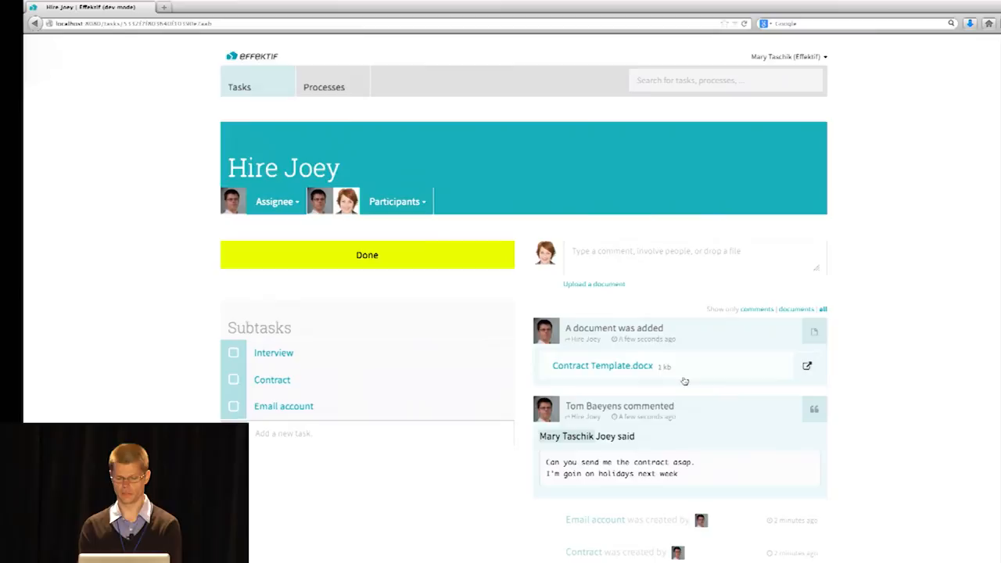
text(Thanks @)
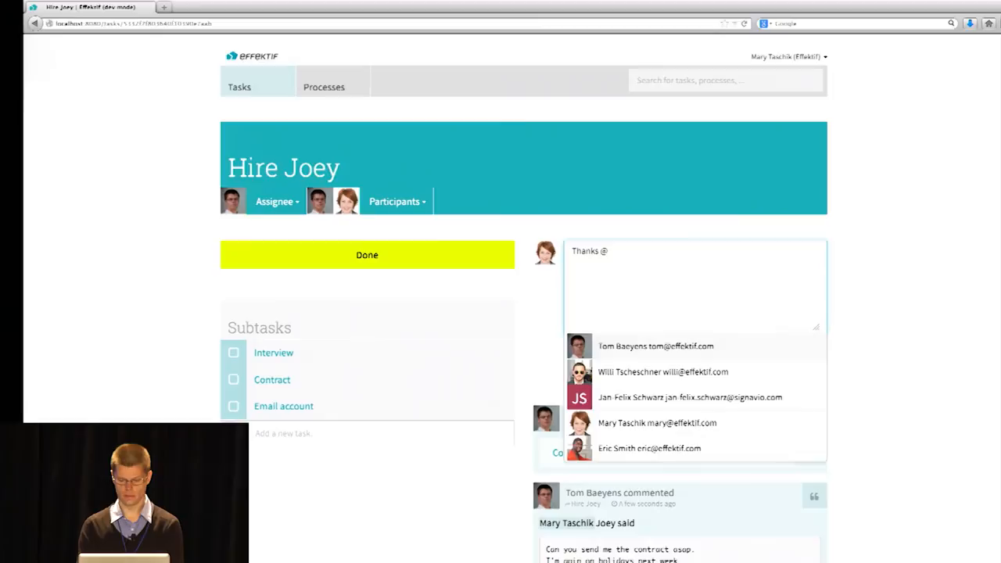
click(655, 345)
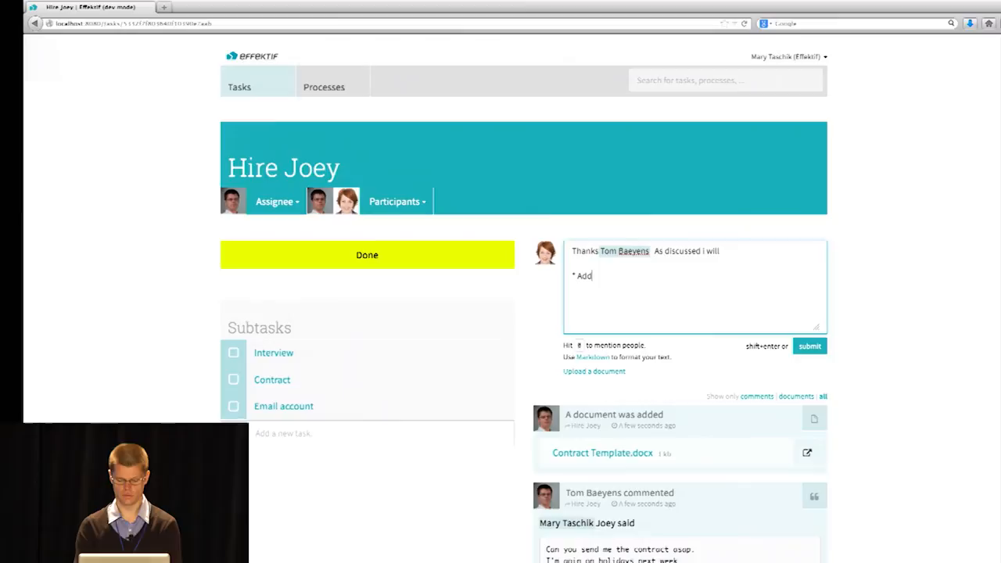
text(the non-compete)
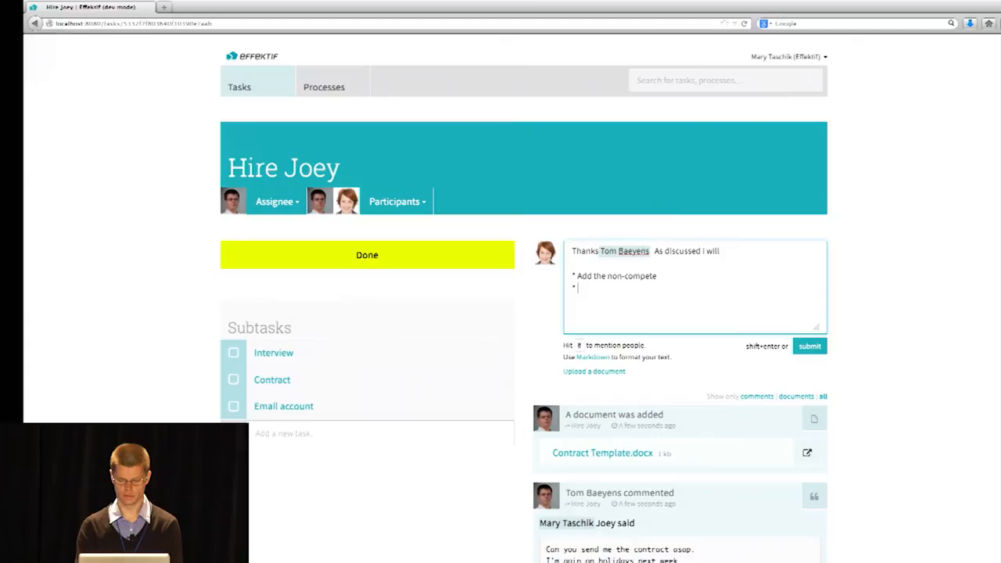
text(And remove the b)
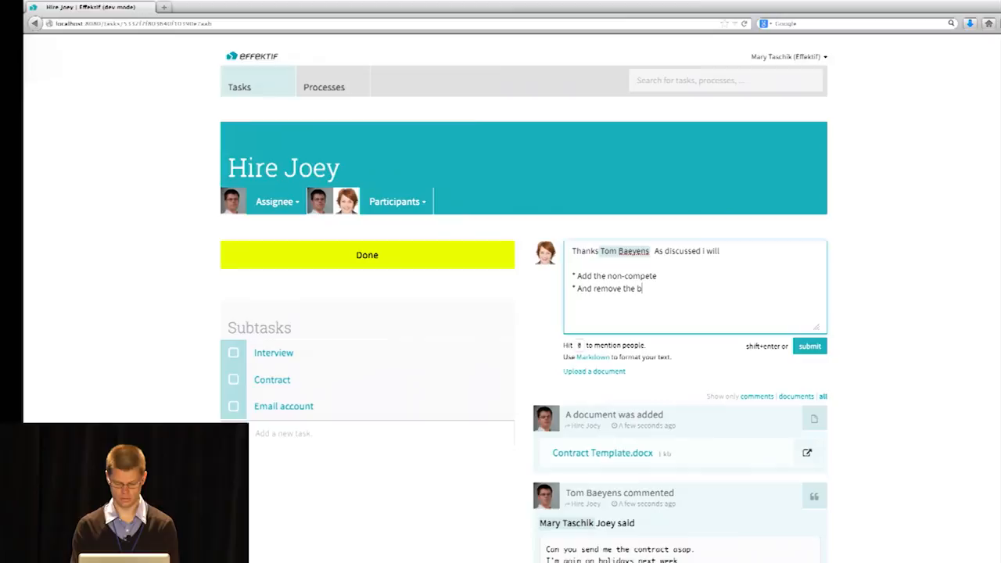
text(onus)
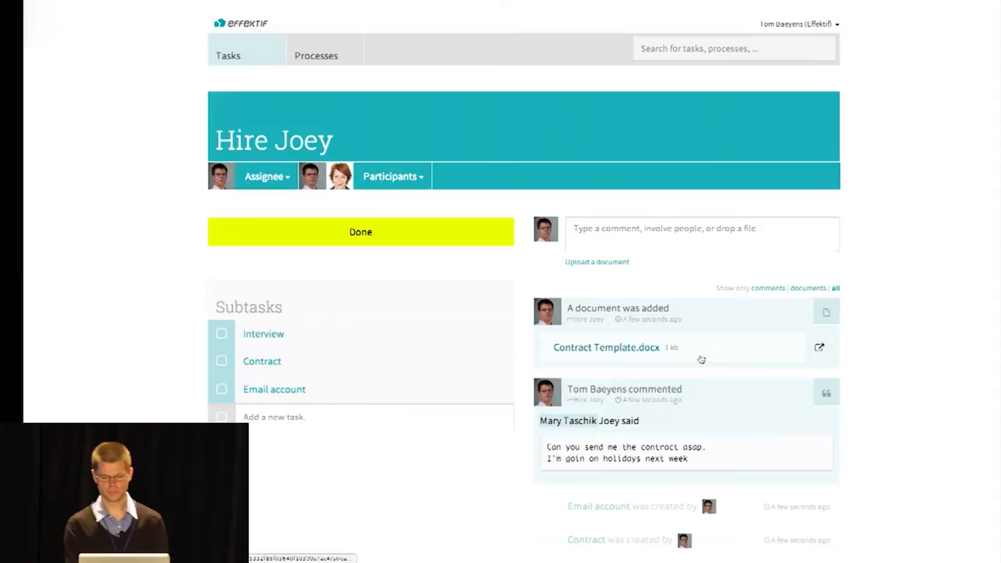
Review Mary's reply, filtering the activity feed by comments, documents, then all.
scroll(down, 3)
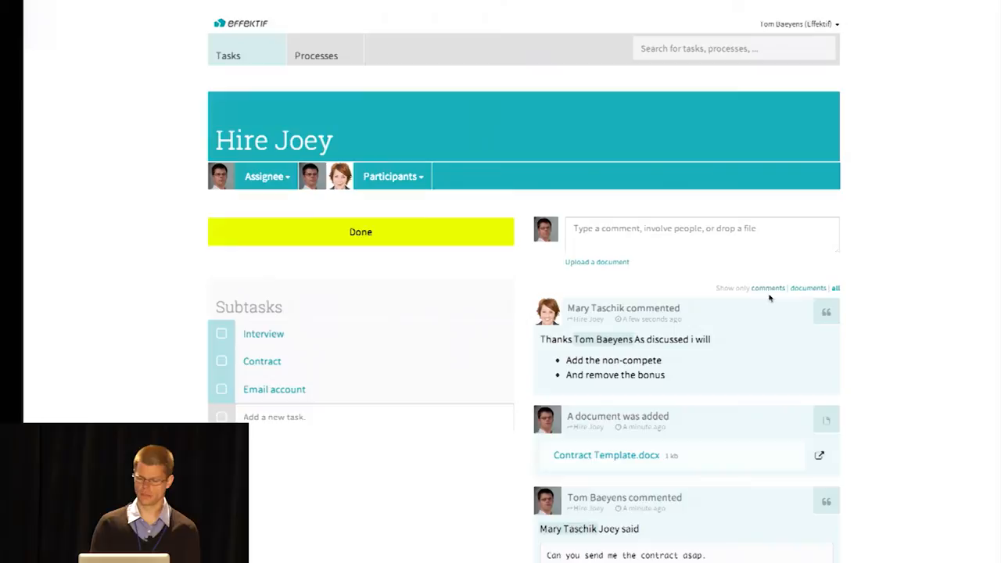
click(766, 287)
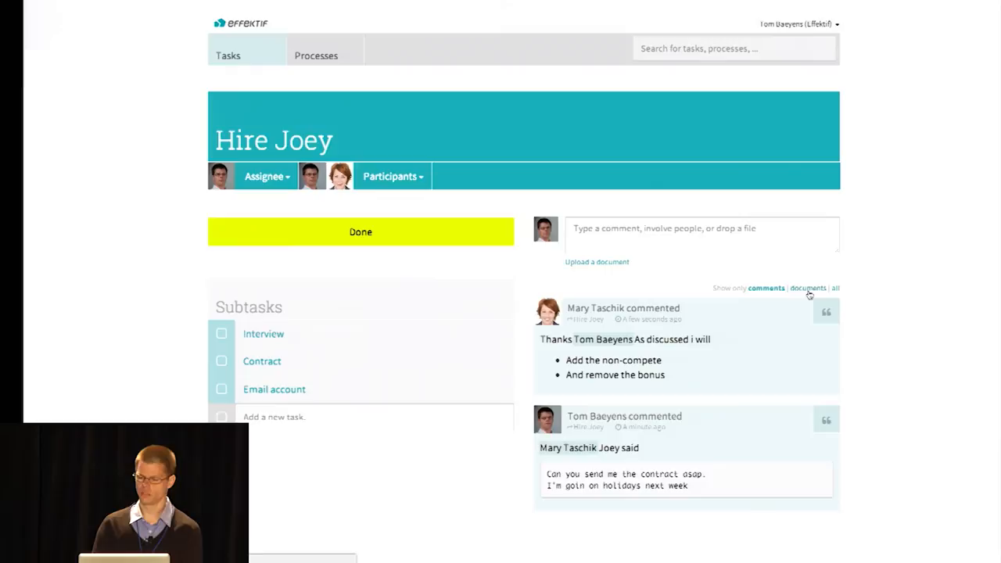
click(806, 288)
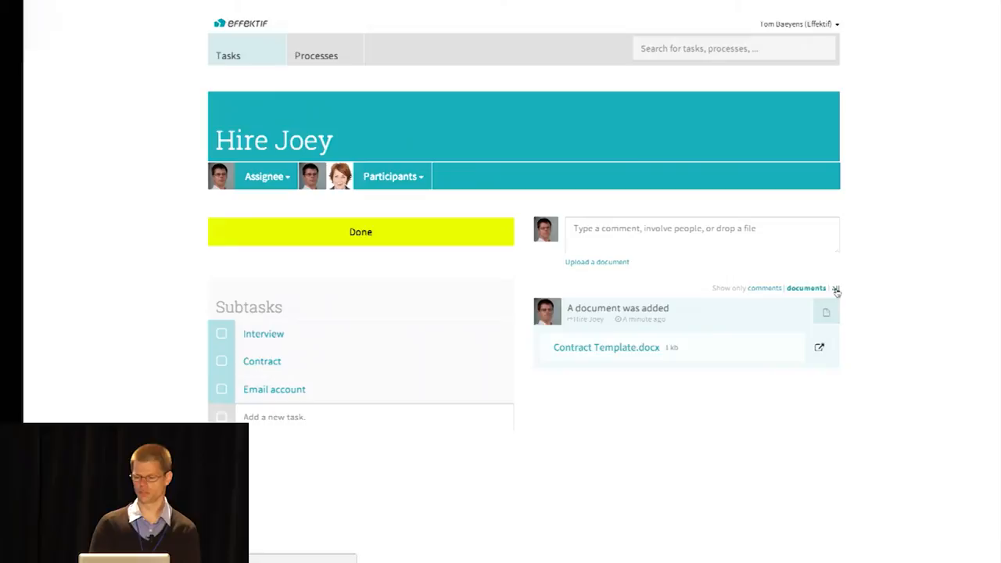
click(316, 56)
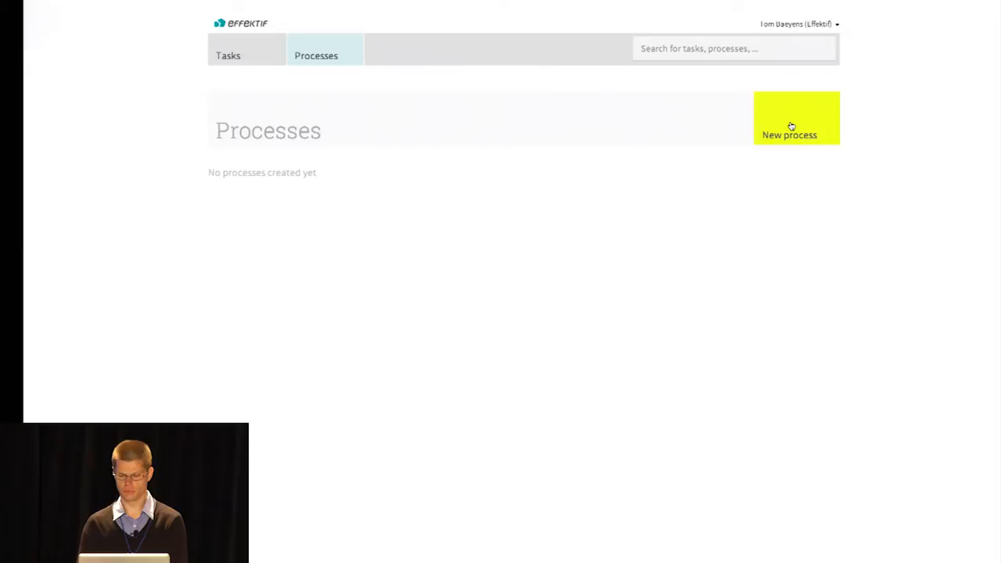
click(789, 125)
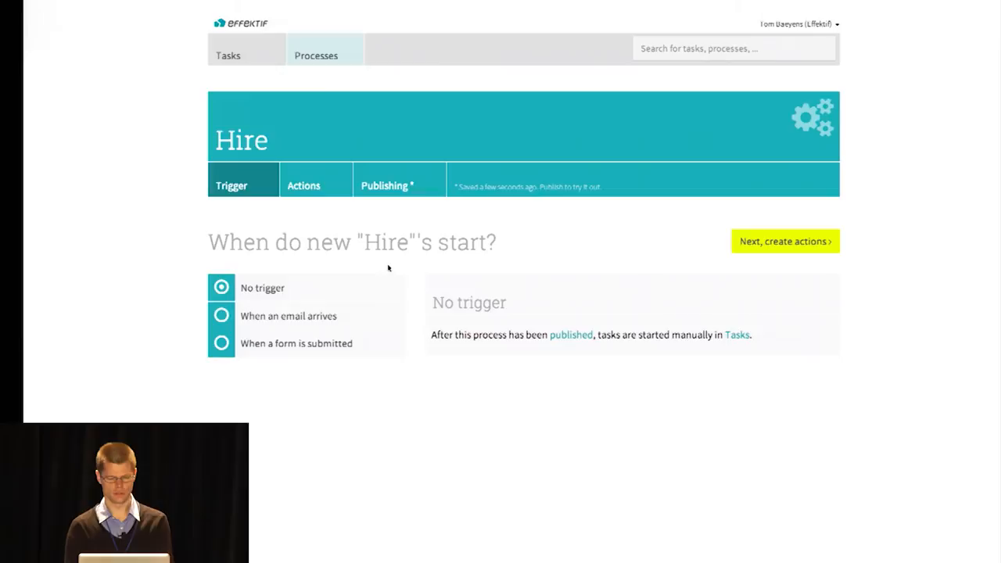
mouse_move(178, 252)
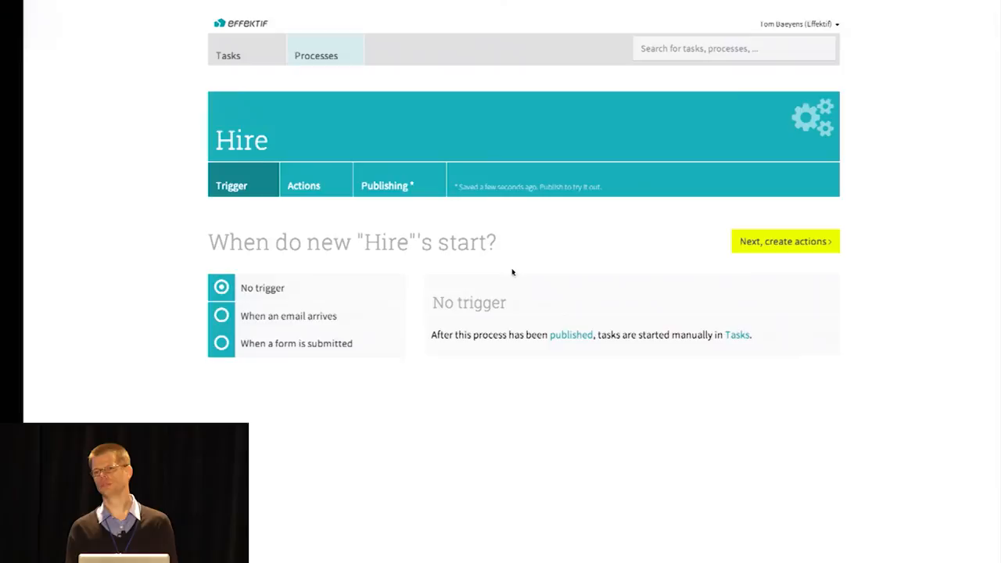
mouse_move(331, 326)
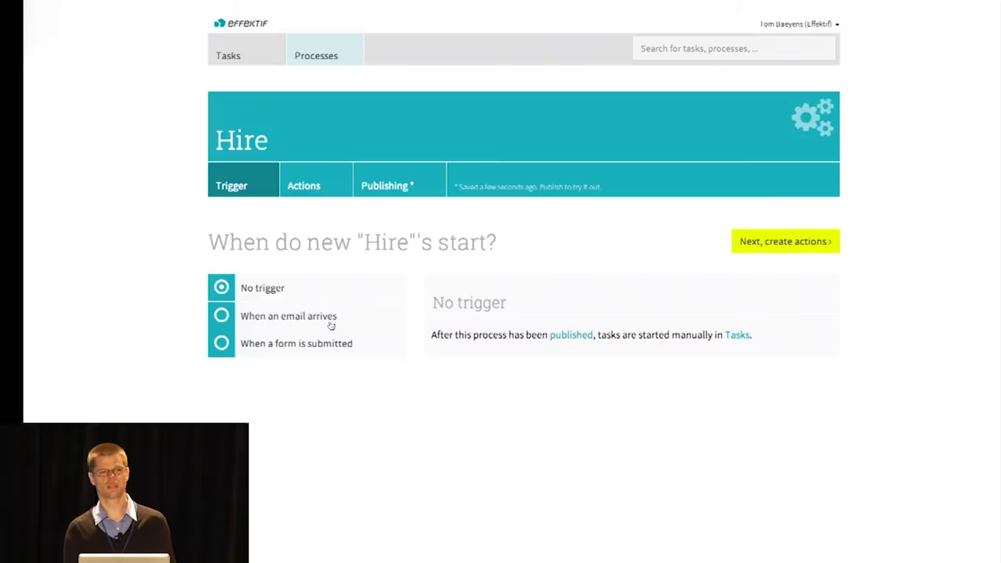
mouse_move(347, 316)
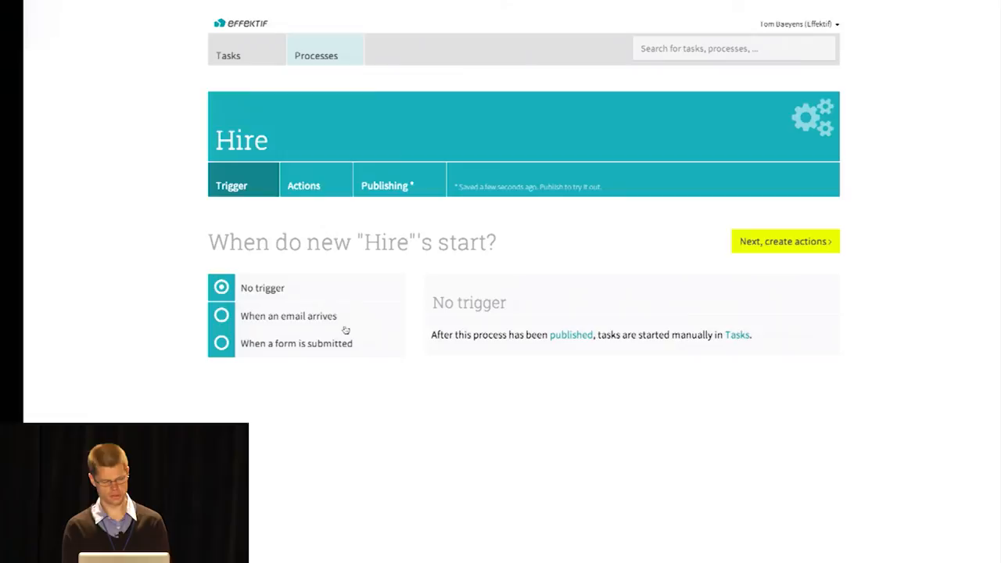
mouse_move(705, 206)
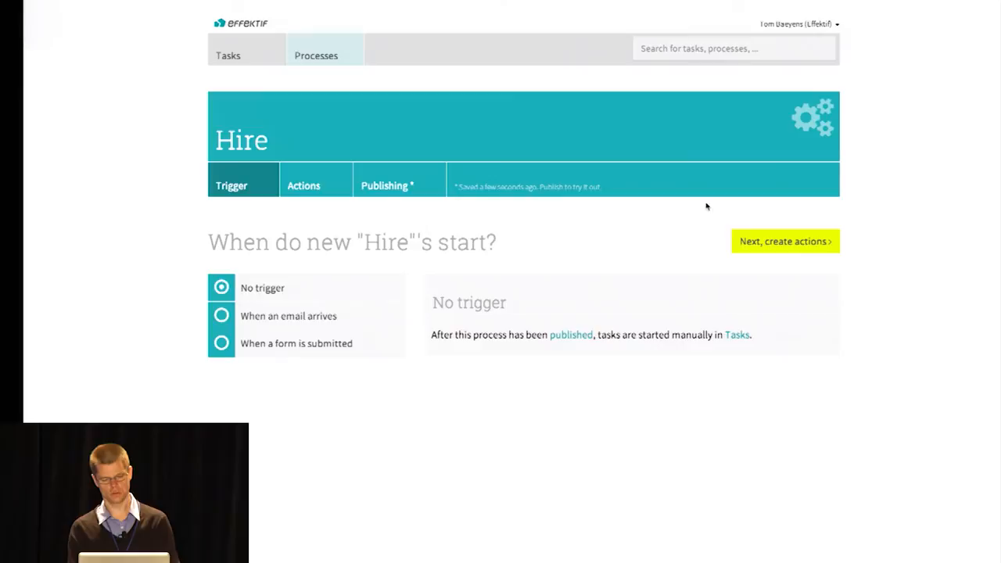
Add an 'Email account' user task after Interview and Contract, then publish Hire.
click(784, 241)
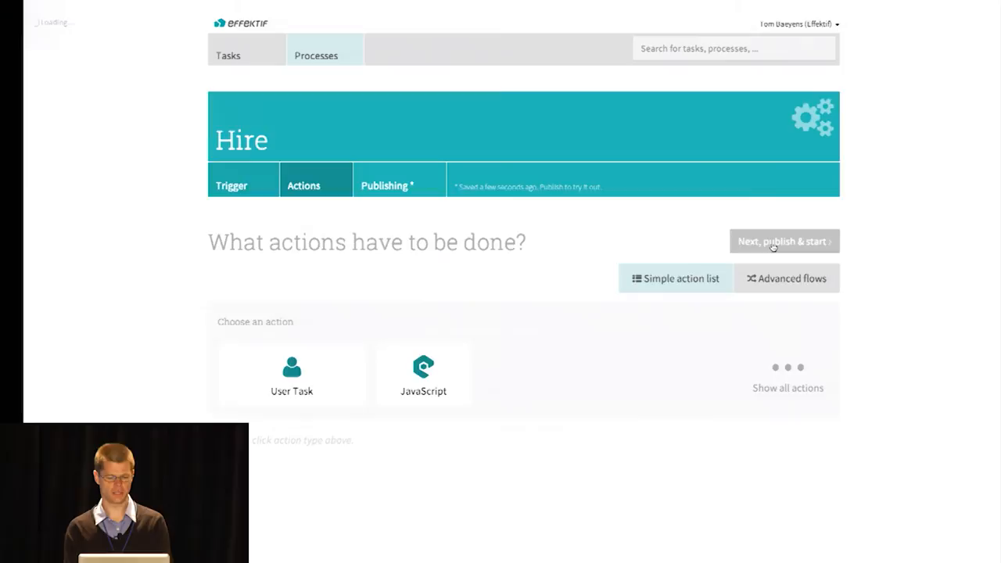
click(291, 373)
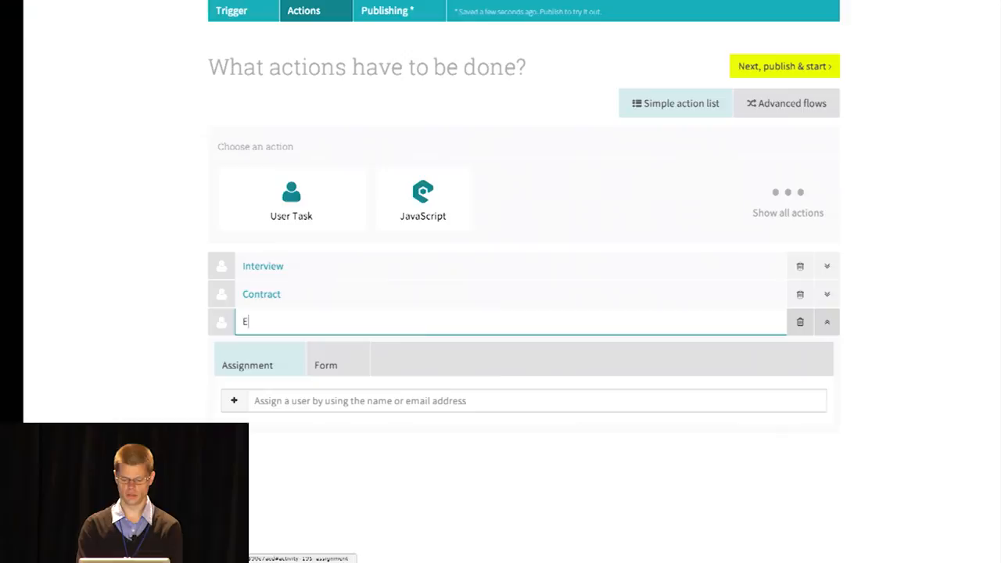
text(mail account)
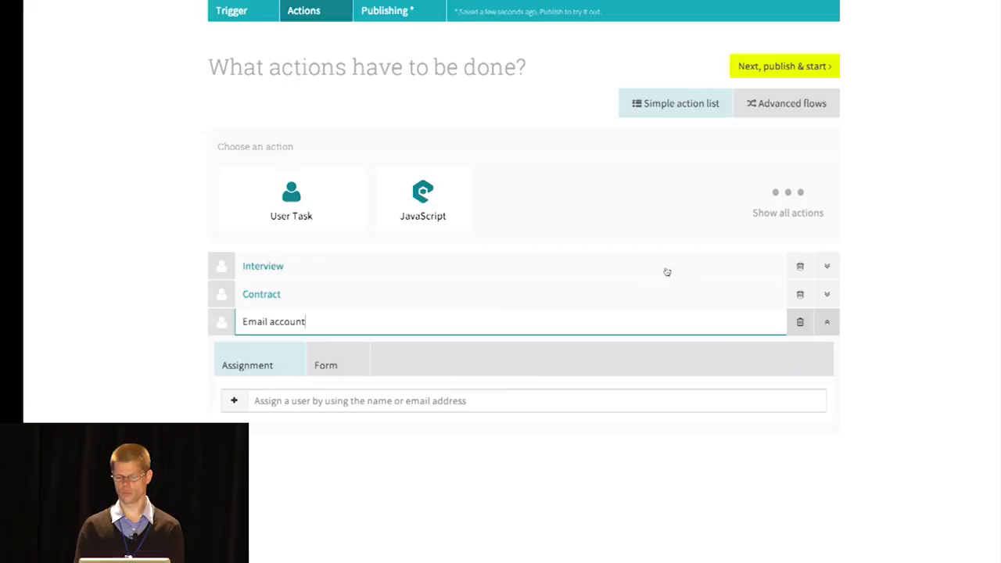
click(784, 66)
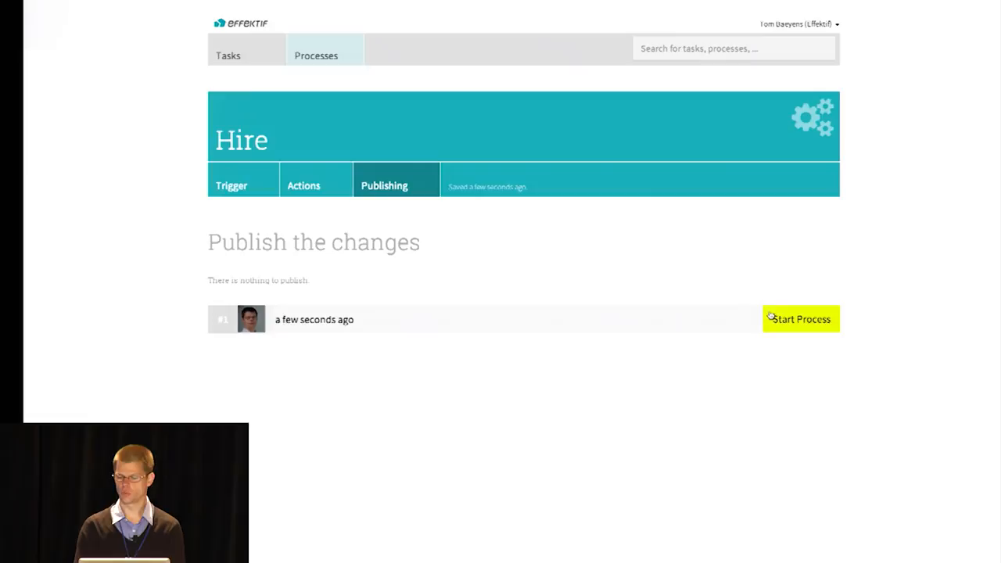
Run a Hire Jack case, completing Contract and an added Background check task.
click(800, 319)
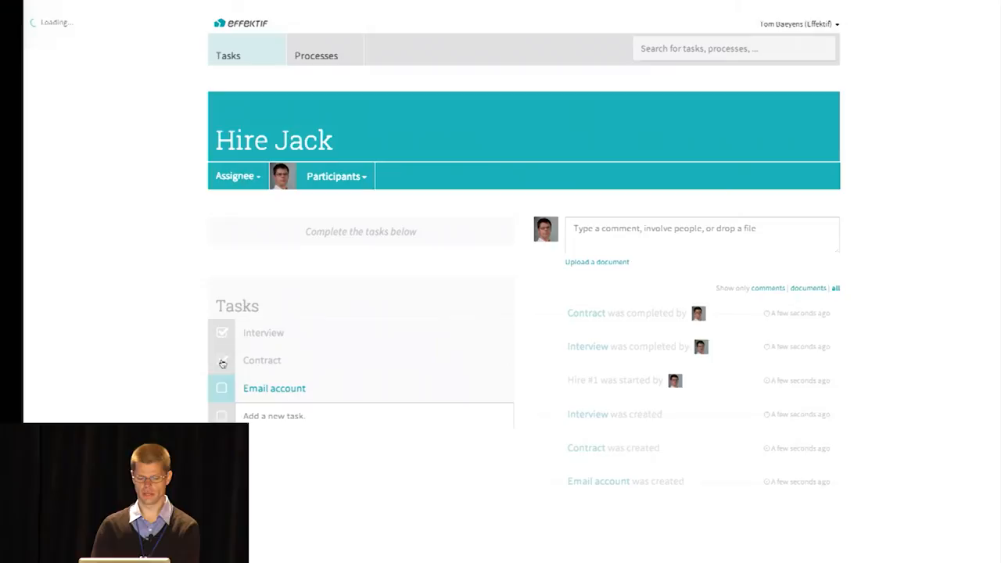
click(221, 359)
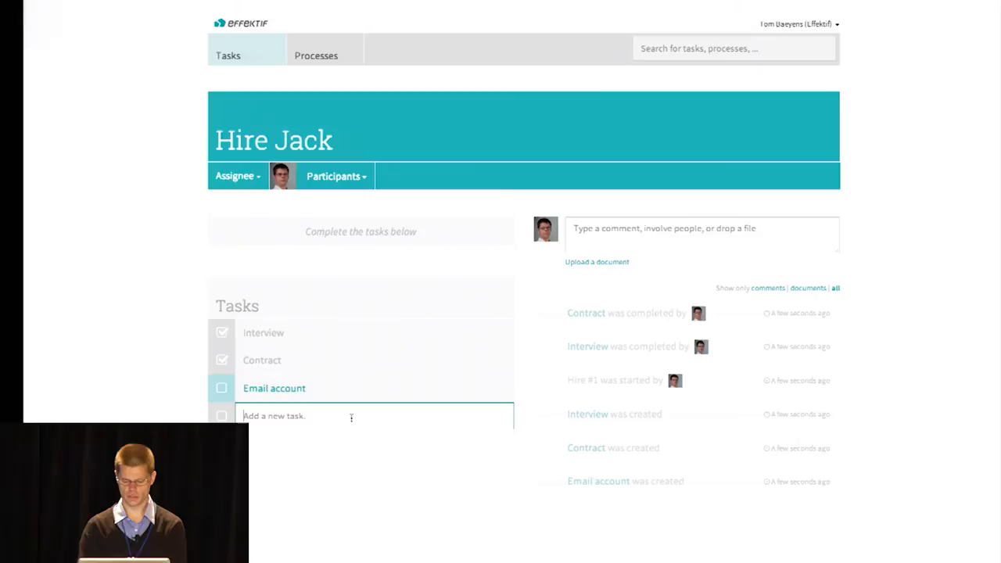
text(Background c)
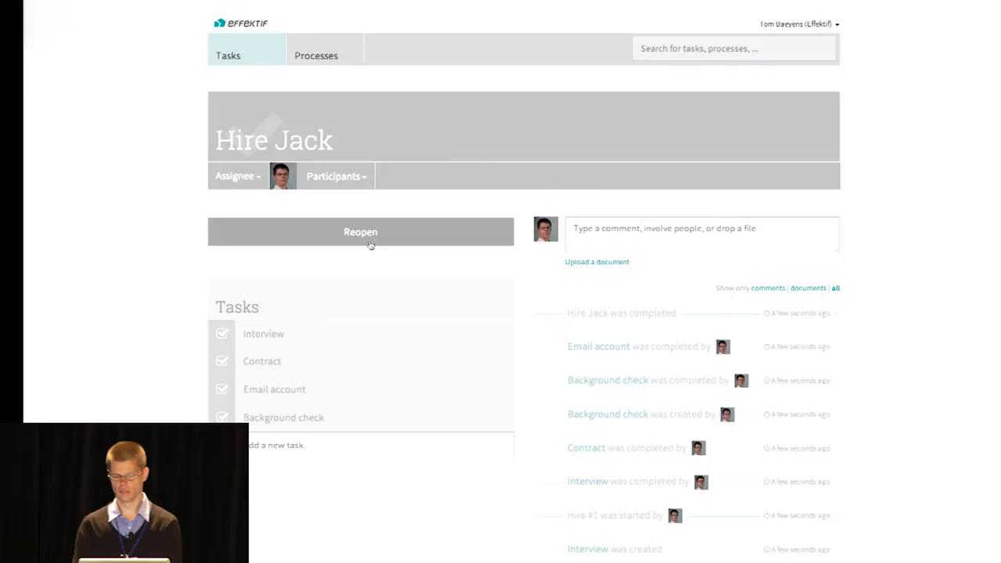
click(316, 56)
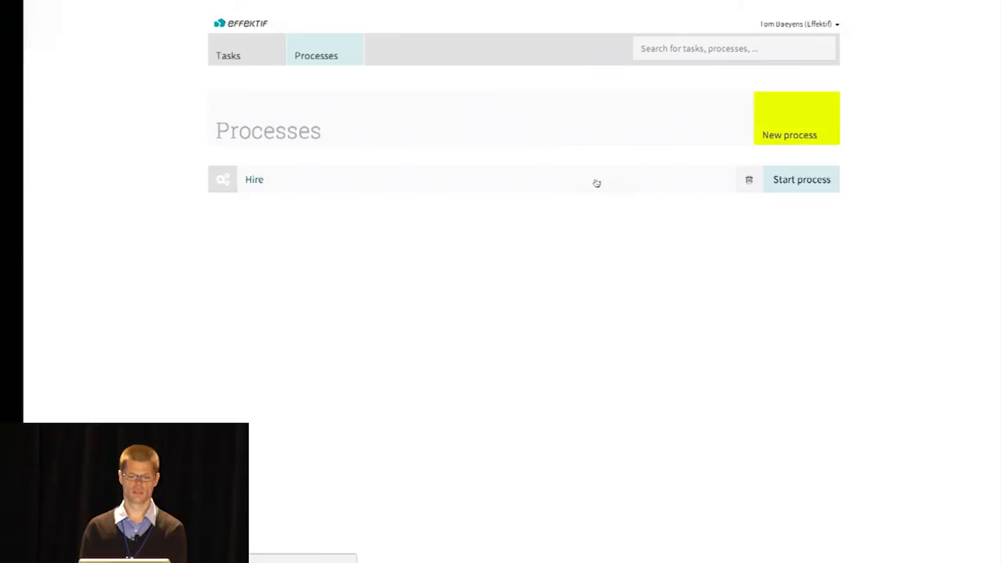
Open the Hire process and connect Interview onward to Contract in the flow.
click(254, 179)
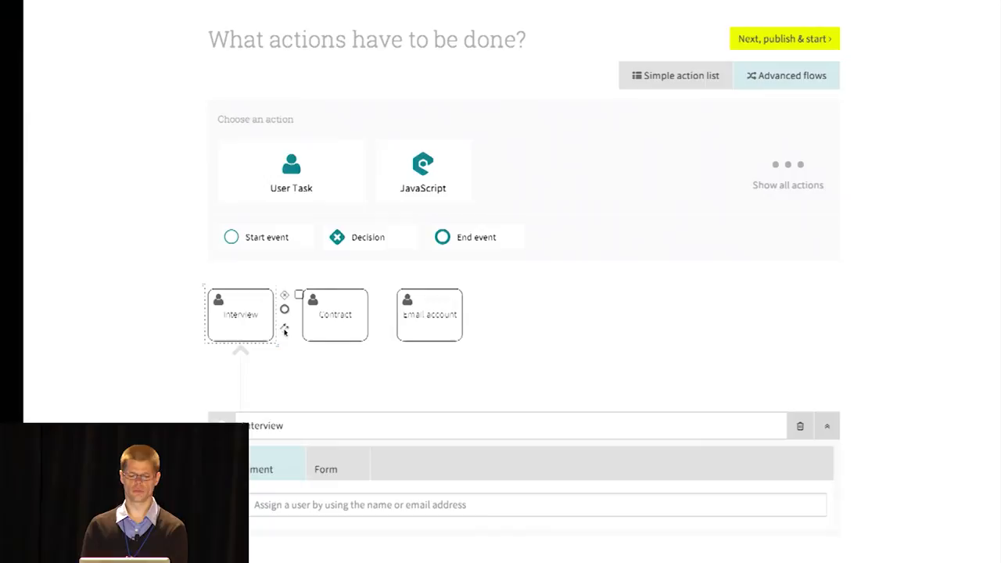
mouse_move(285, 328)
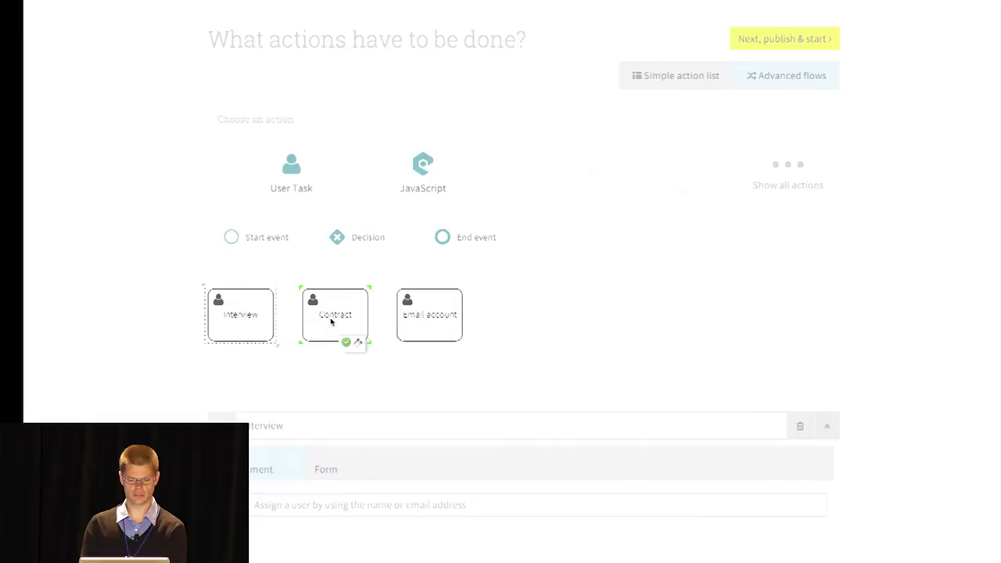
click(785, 75)
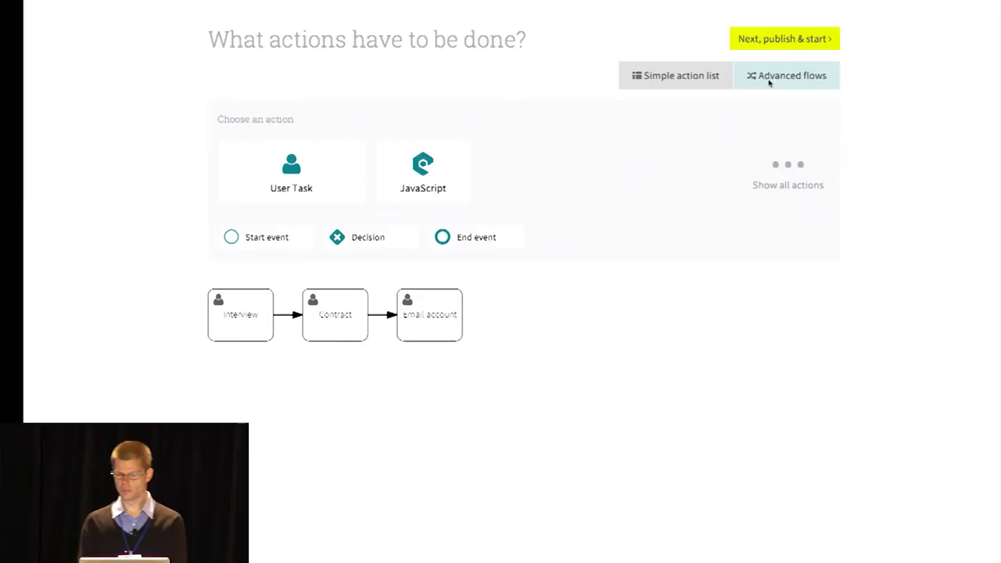
click(784, 38)
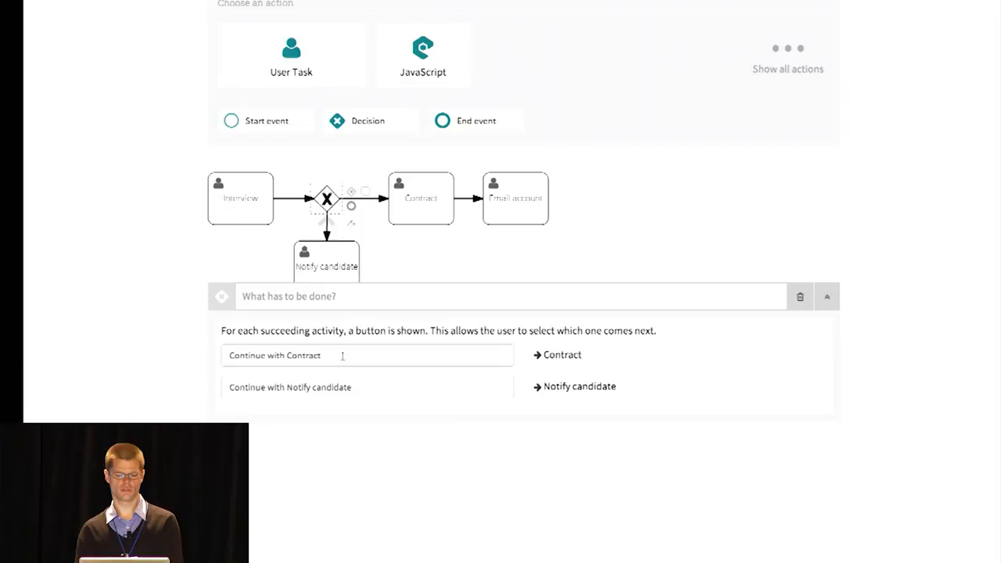
Label the decision's Contract choice APPROVE and edit the Notify candidate choice.
click(367, 354)
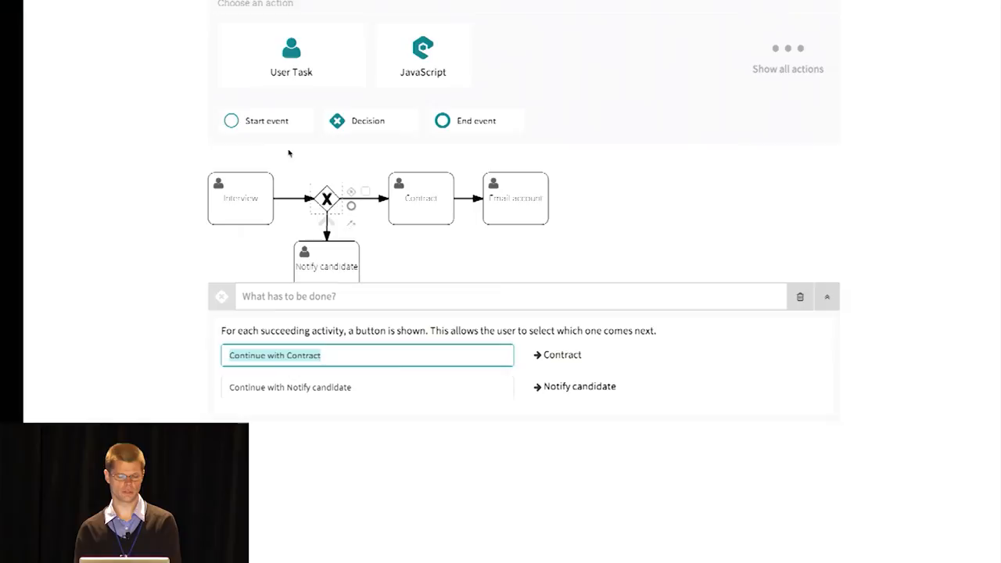
text(APPROVE)
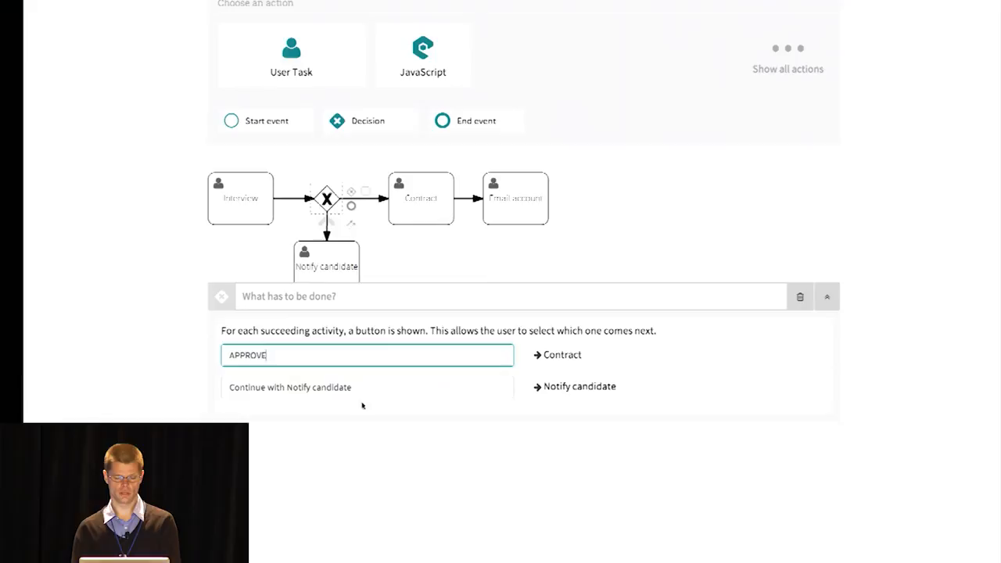
click(366, 386)
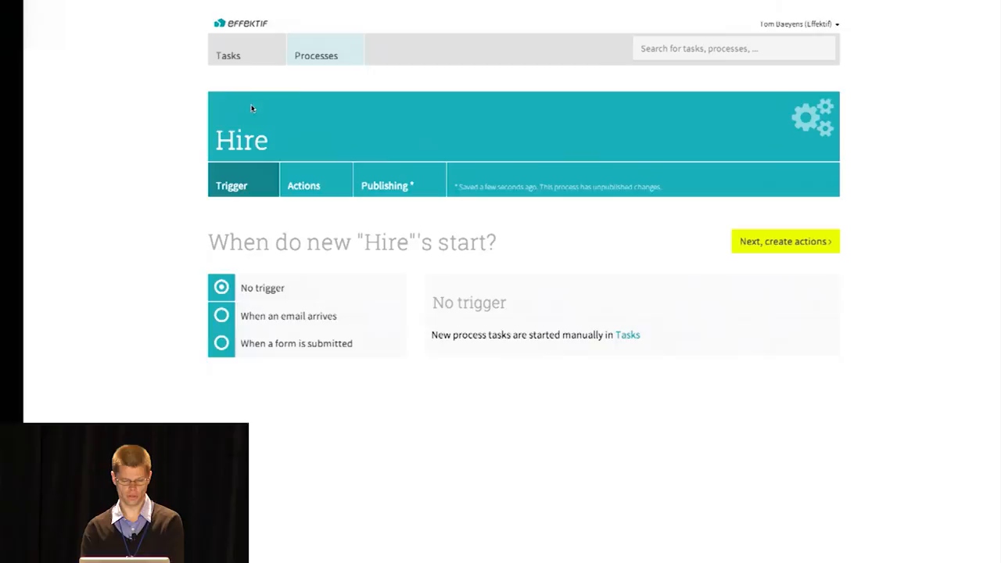
Set the trigger to a submitted form with Candidate name and Start date fields.
click(222, 342)
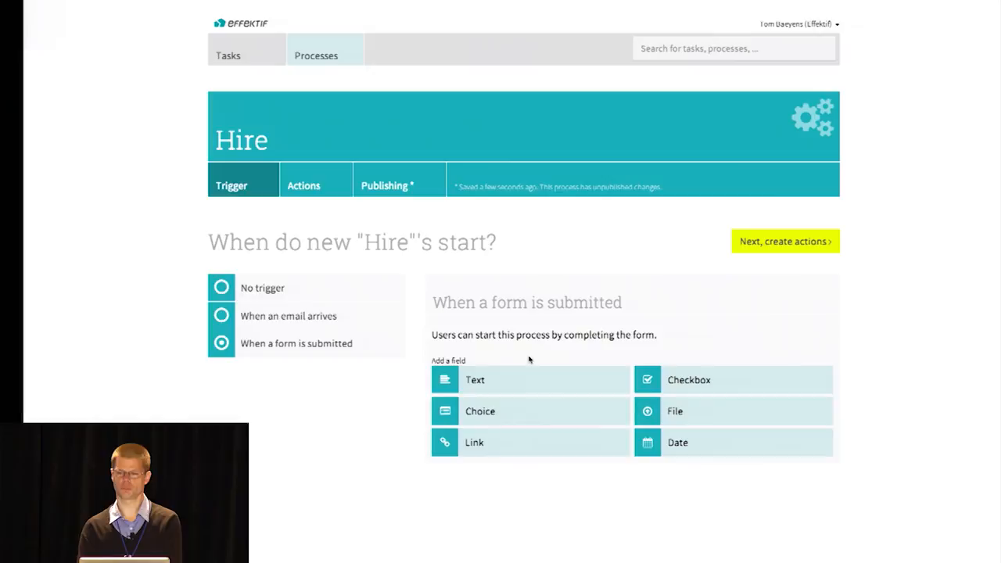
click(474, 379)
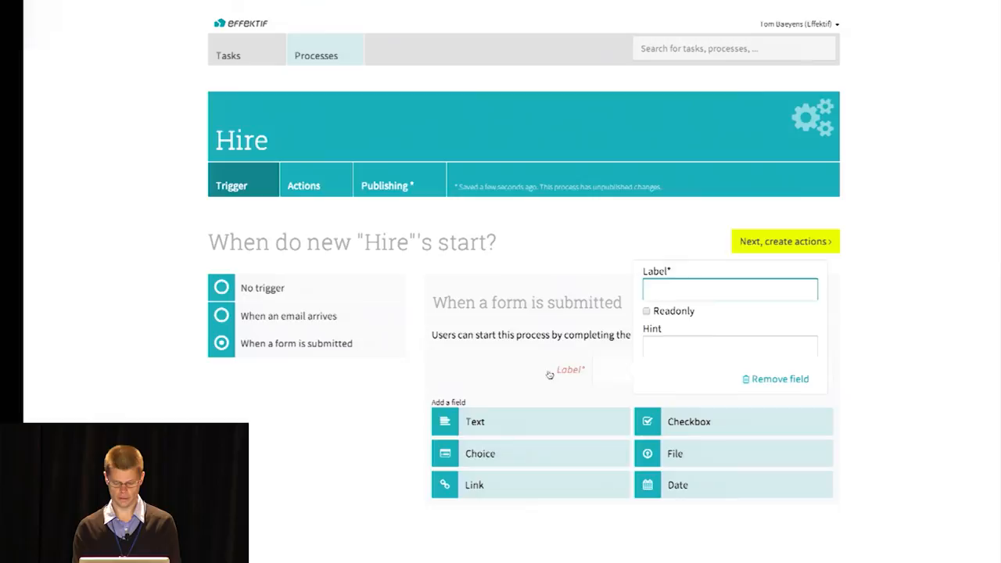
text(Customer name)
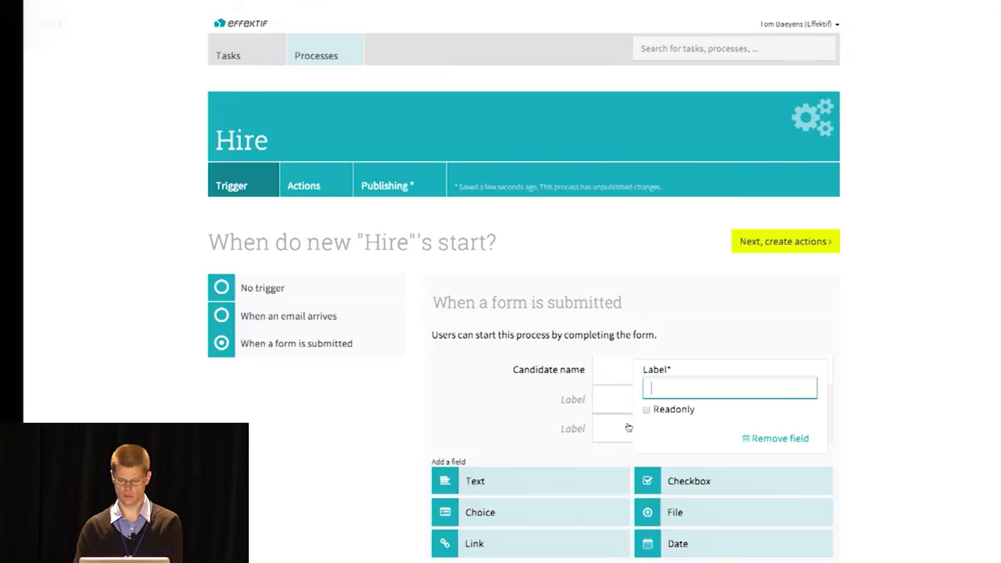
text(s)
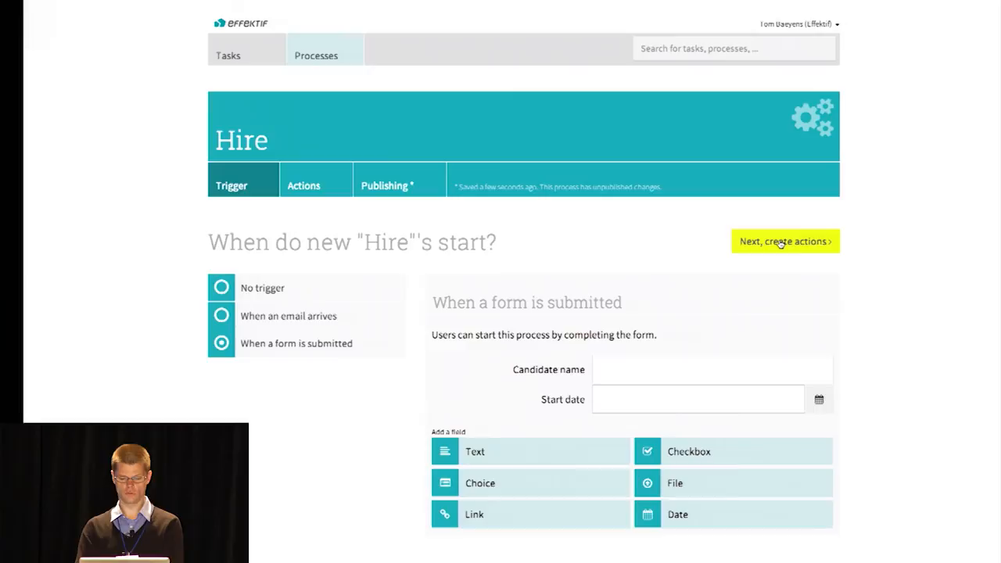
Publish the pending Hire process changes from the Publishing step.
click(399, 186)
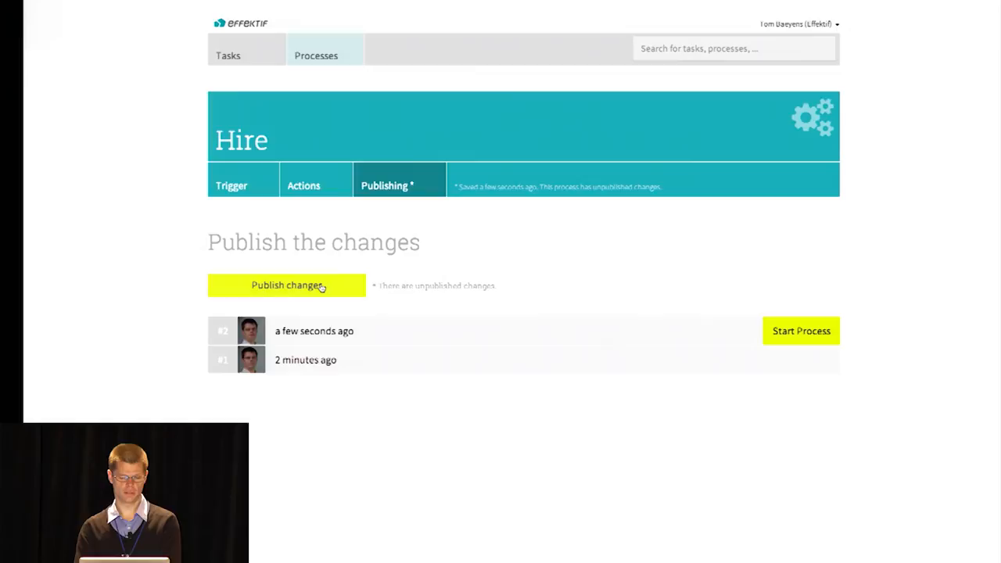
click(801, 330)
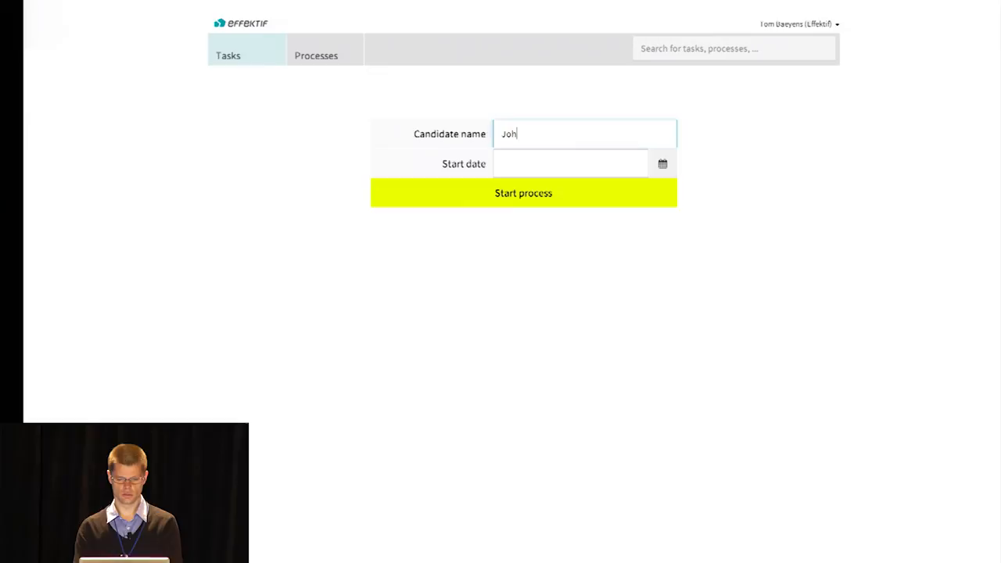
Start Hire #3 for John with a start date and approve its Interview task.
click(571, 164)
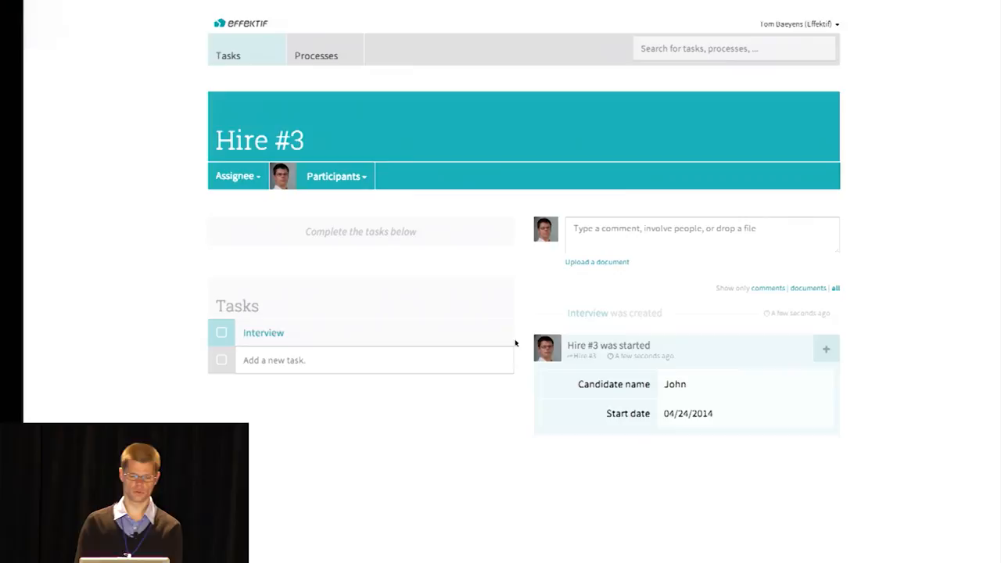
click(264, 332)
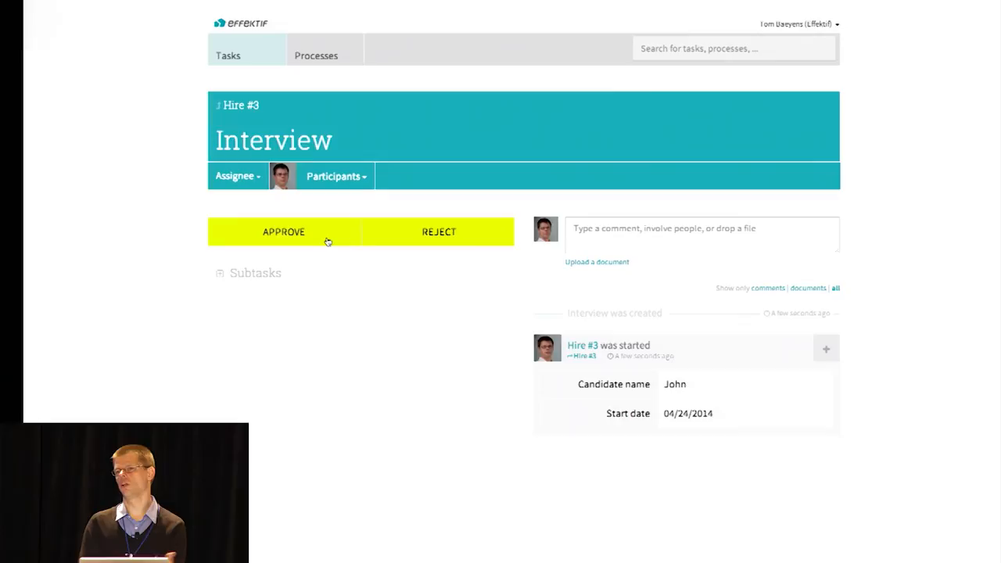
click(283, 231)
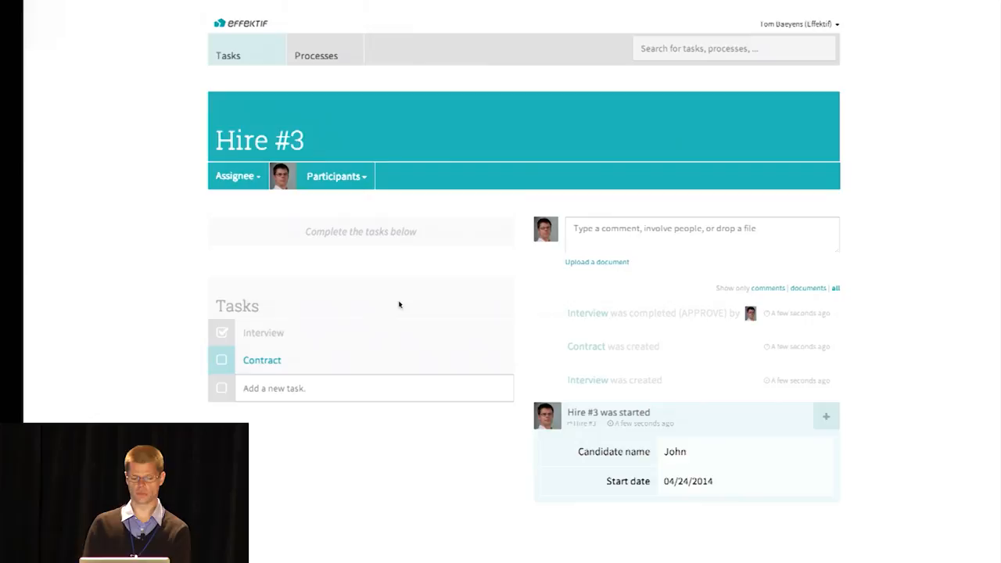
mouse_move(382, 211)
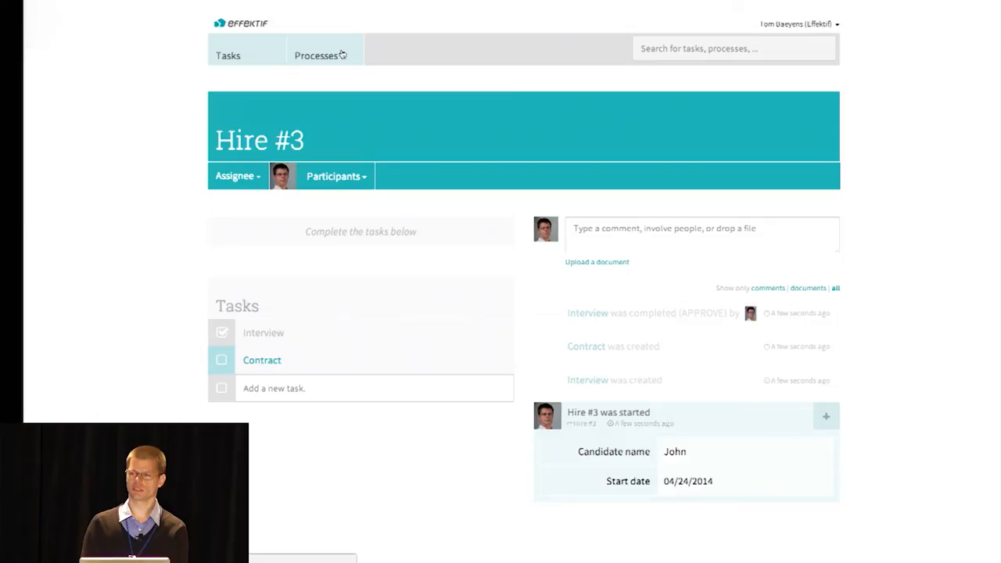
Add a JavaScript action named 'Check' to the Hire process actions.
click(316, 55)
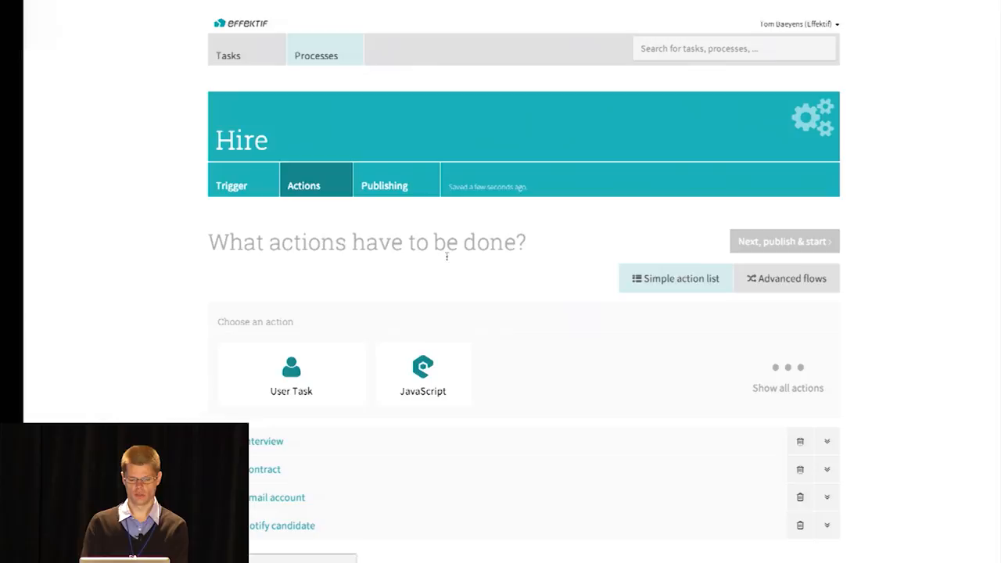
scroll(down, 3)
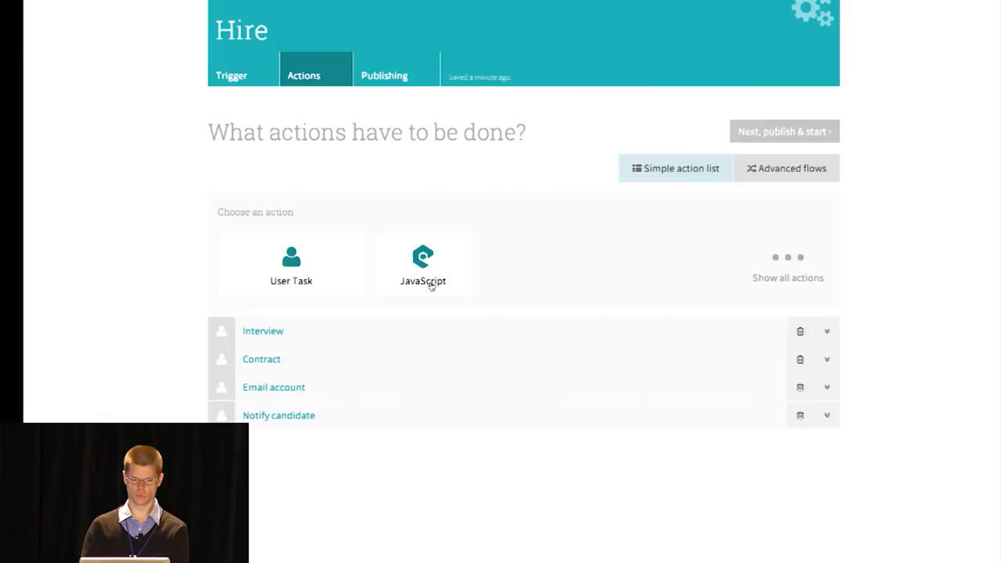
click(422, 263)
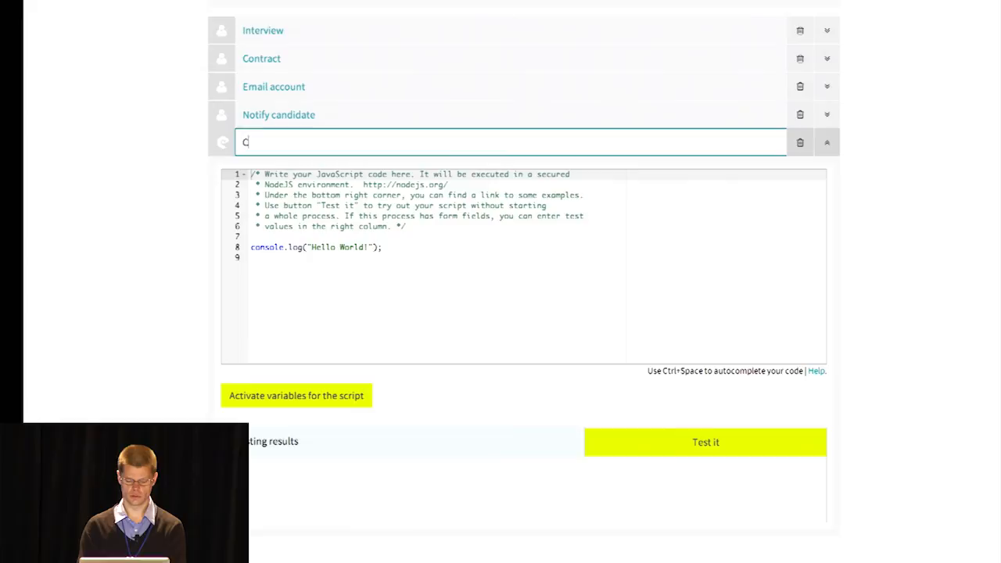
text(heck)
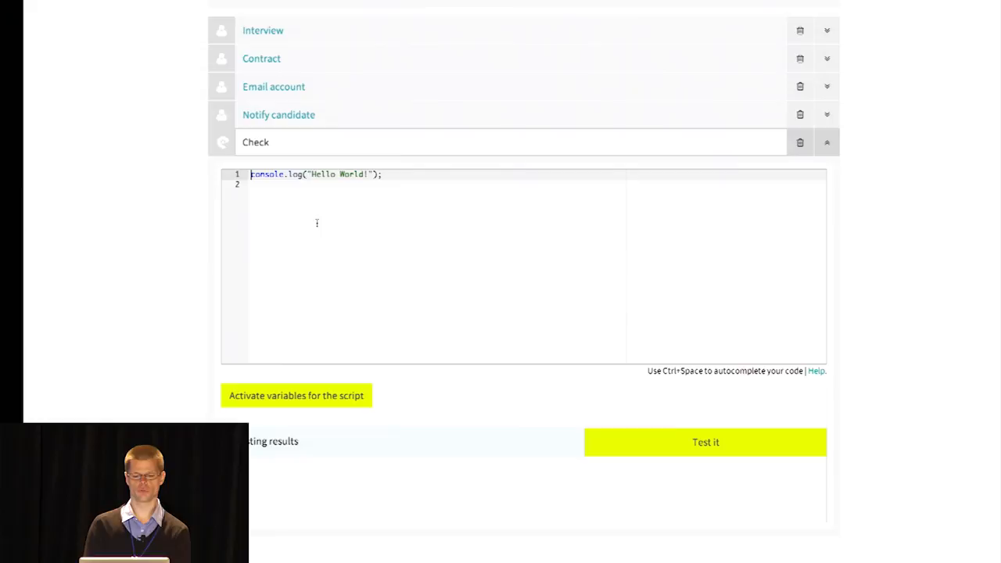
Enable the Candidate name and Start date variables; log "Hello "+candidateName, then prefix "Mr ".
click(295, 395)
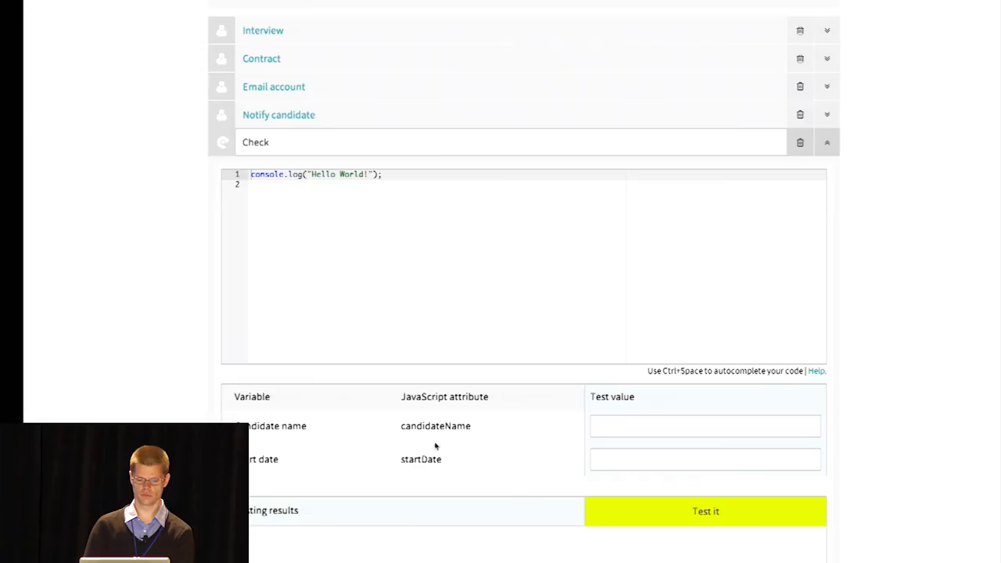
mouse_move(326, 425)
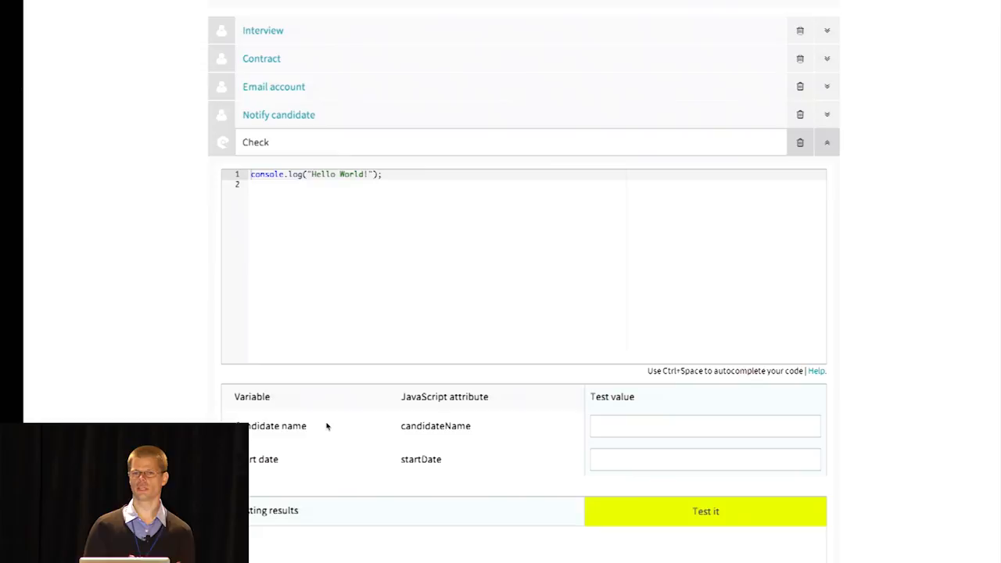
click(703, 425)
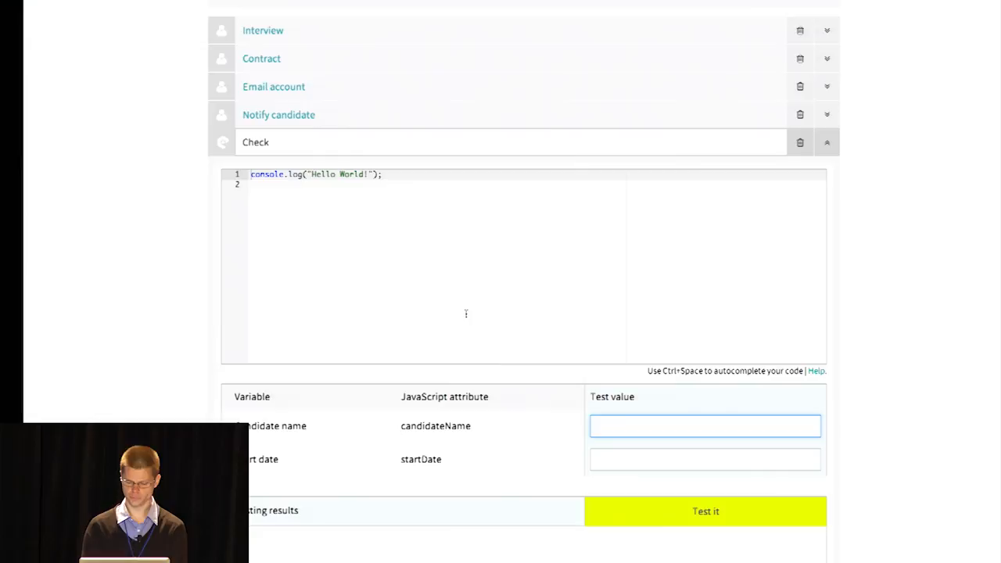
click(364, 173)
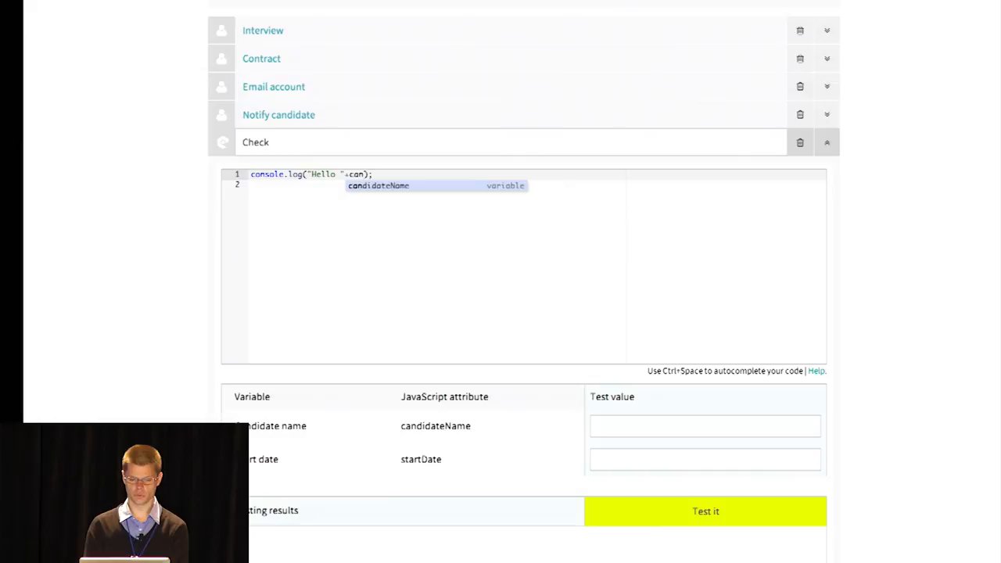
key(Enter)
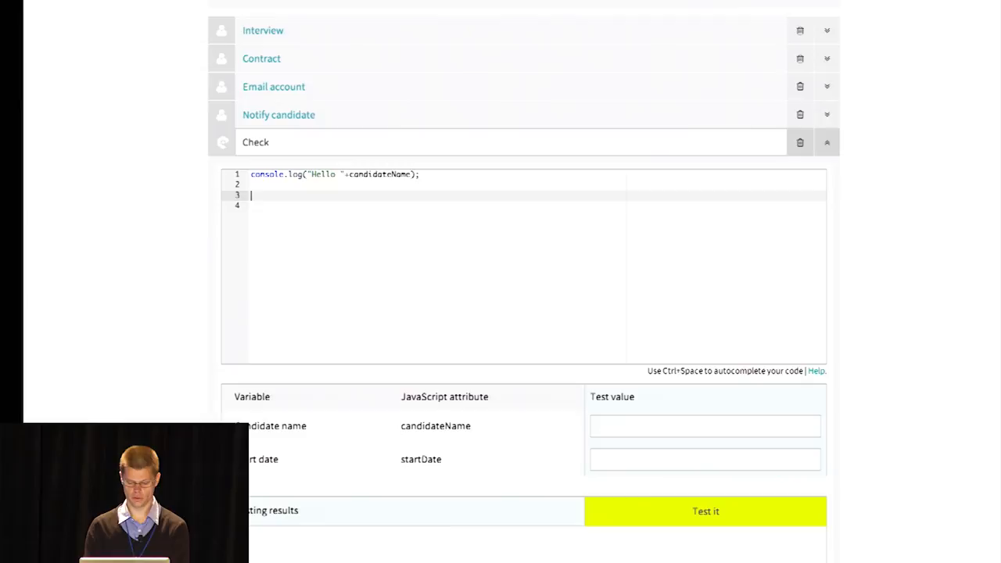
text(candi)
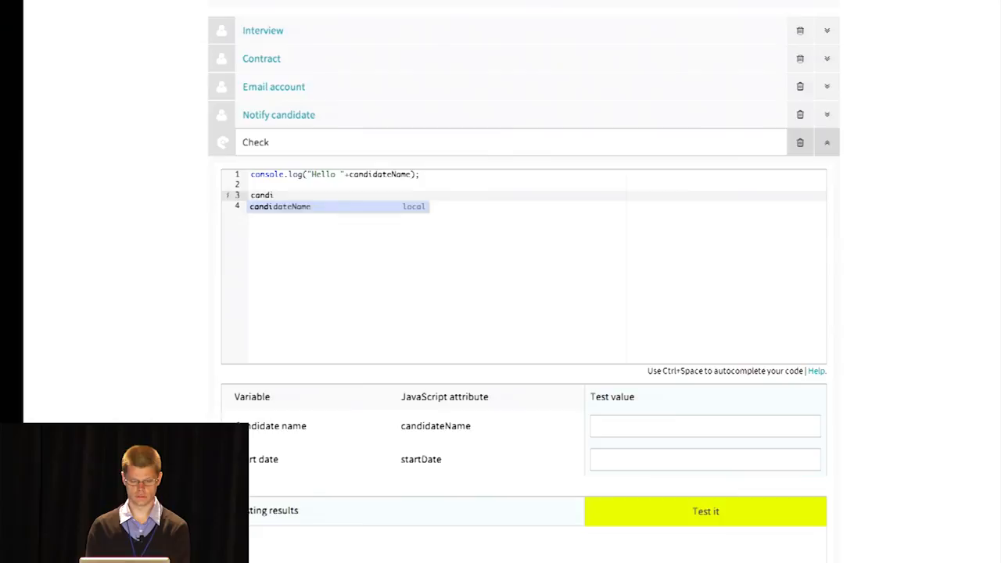
text(candidateName = "Mr "+candidateName;)
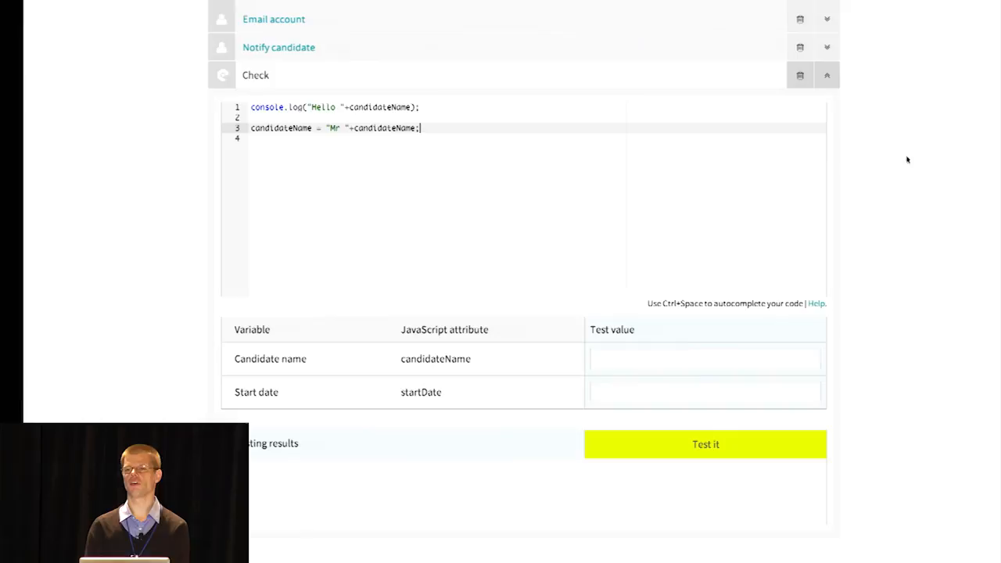
Test the Check script with candidate name John, then view the scripting help.
click(703, 358)
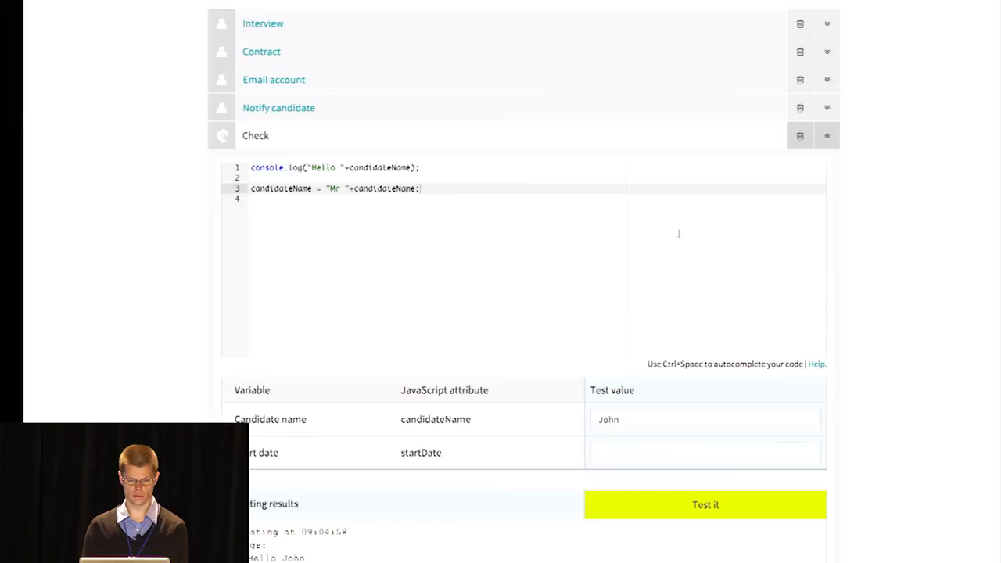
click(816, 363)
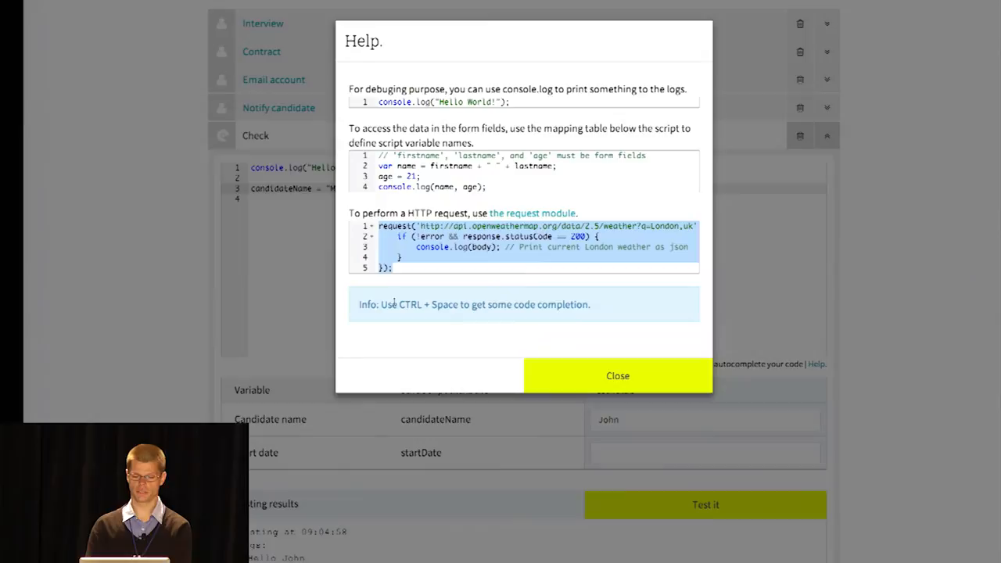
Paste the London weather request example into the Check script and test it.
click(617, 375)
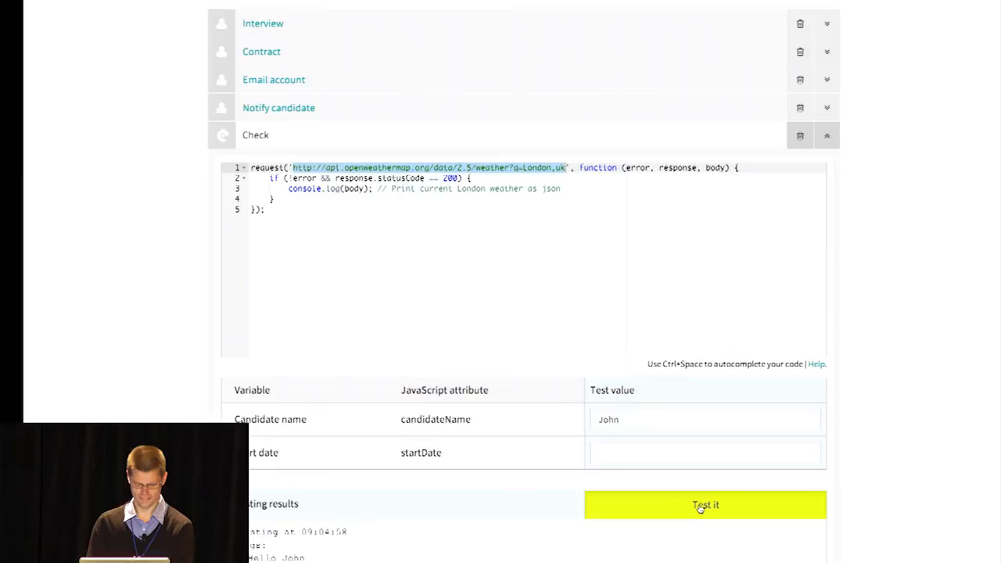
click(705, 504)
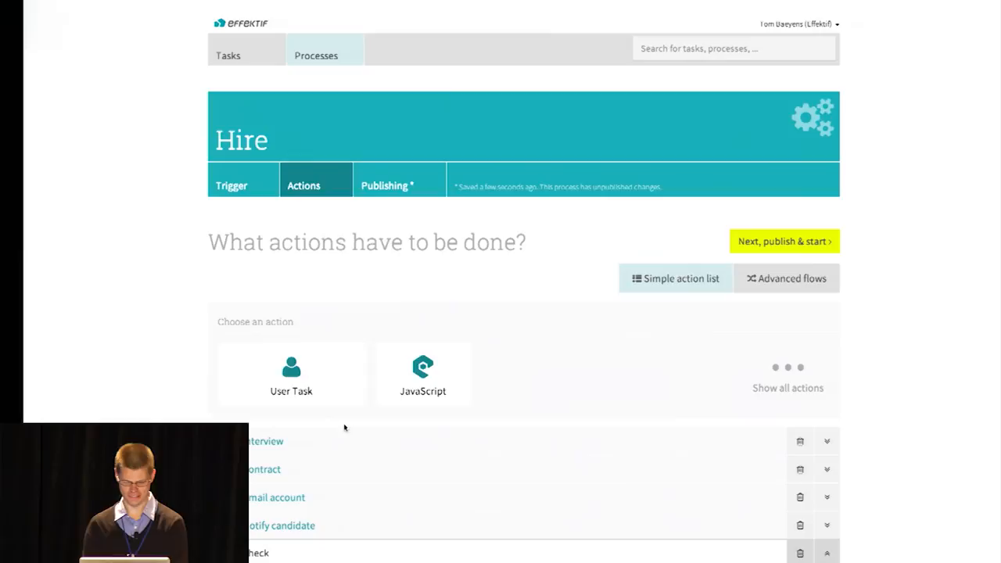
scroll(down, 3)
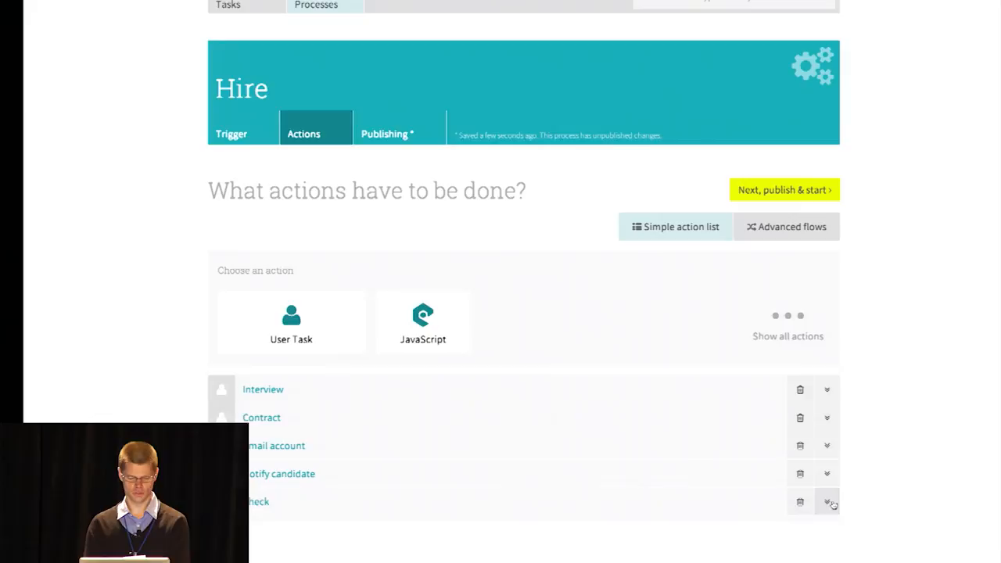